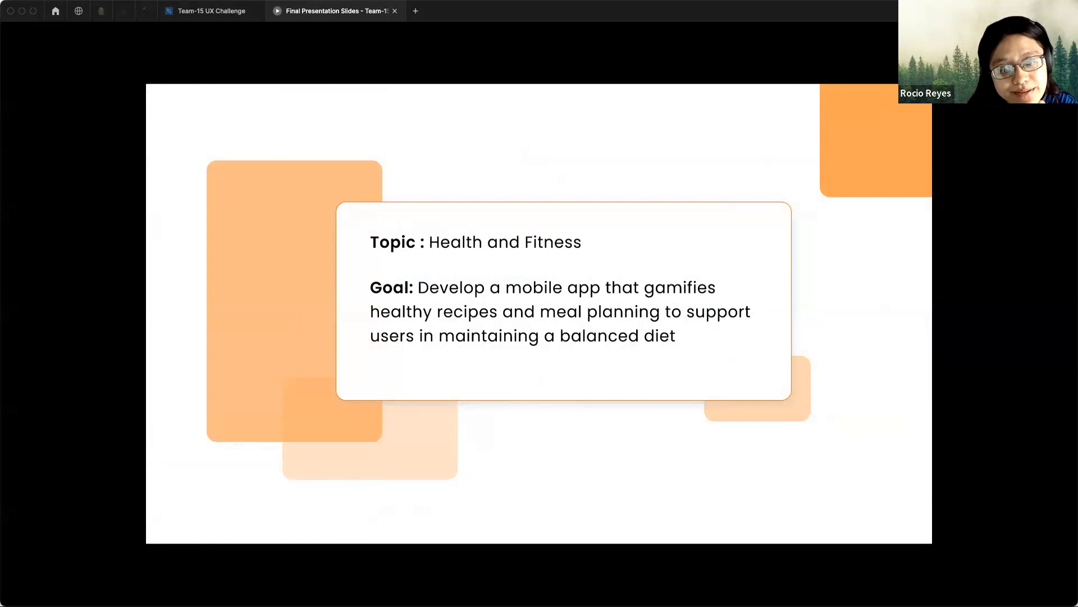
# Advance the deck past Jenny's six-phase Journey Mapping slide to the Design System slide
pyautogui.press('Right')
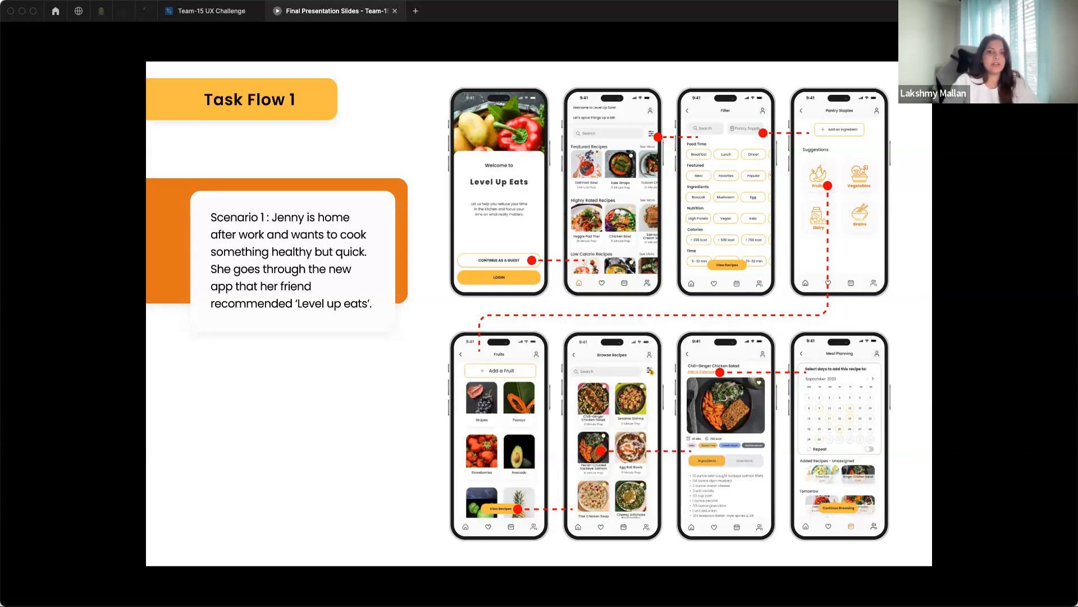
pyautogui.press('right')
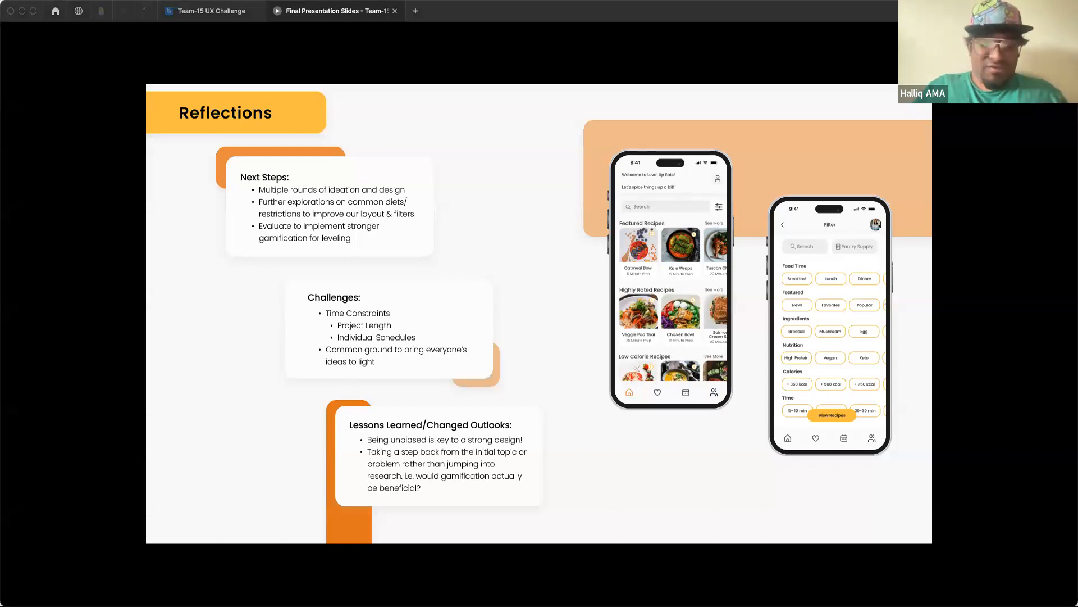
pyautogui.moveTo(934, 126)
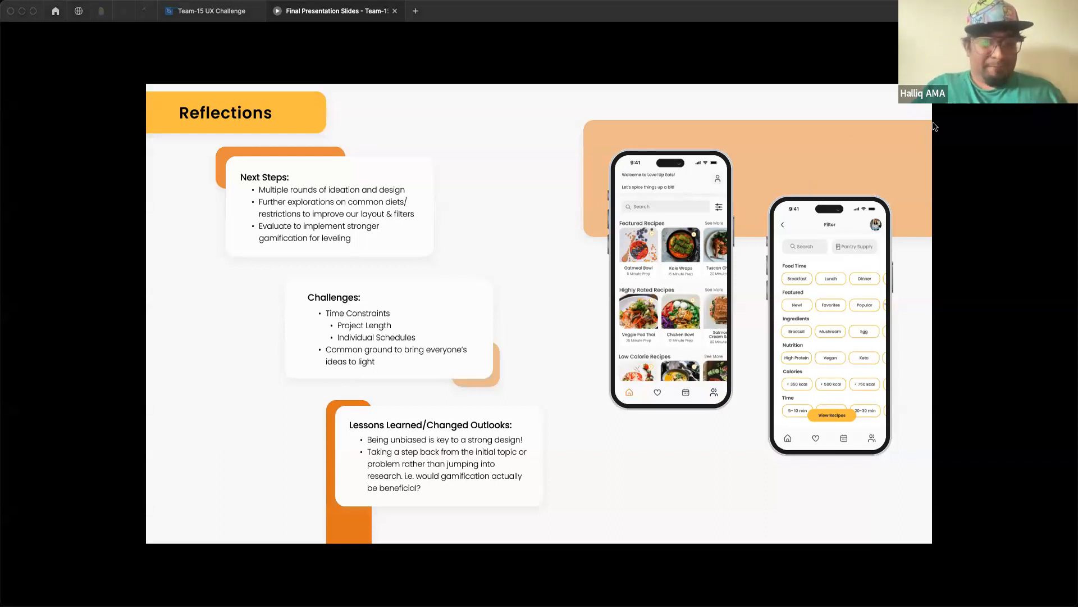
pyautogui.moveTo(992, 114)
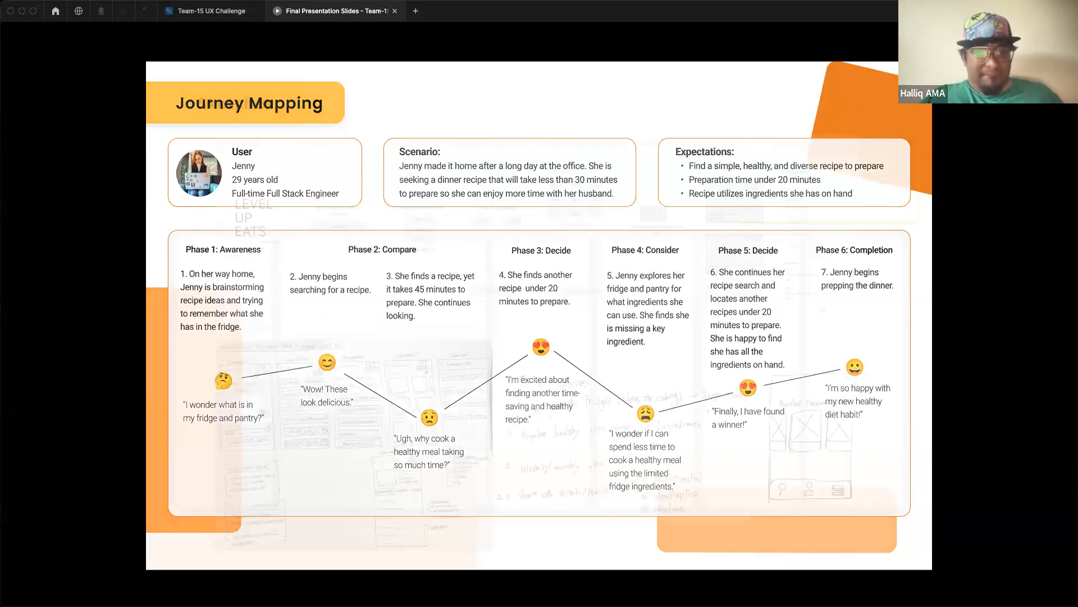
pyautogui.press('Right')
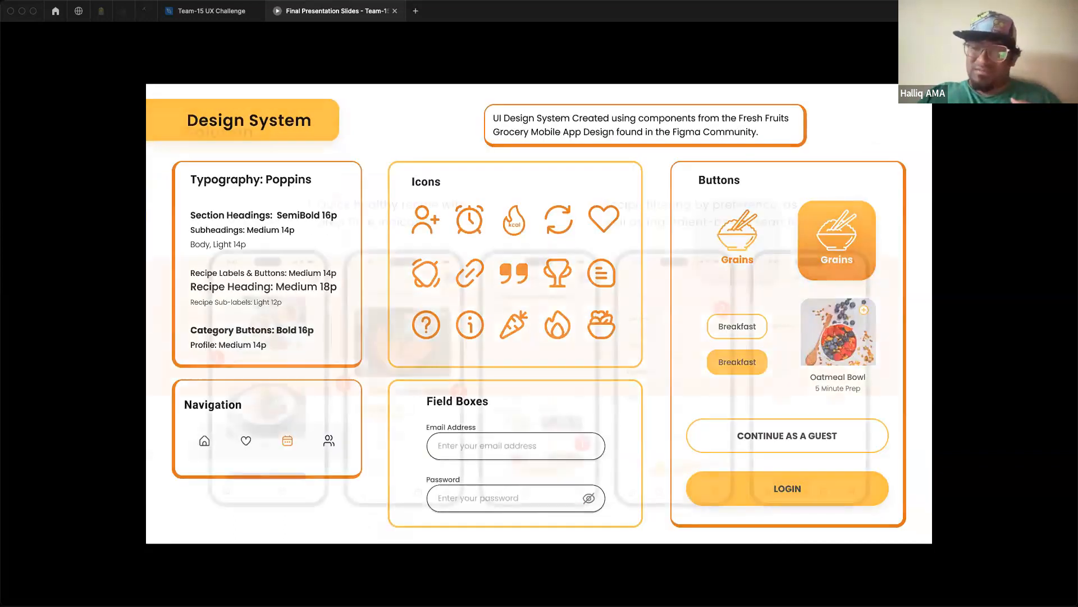
# Advance from the Design System slide to Team 5's Duolingo case-study title slide
pyautogui.press('right')
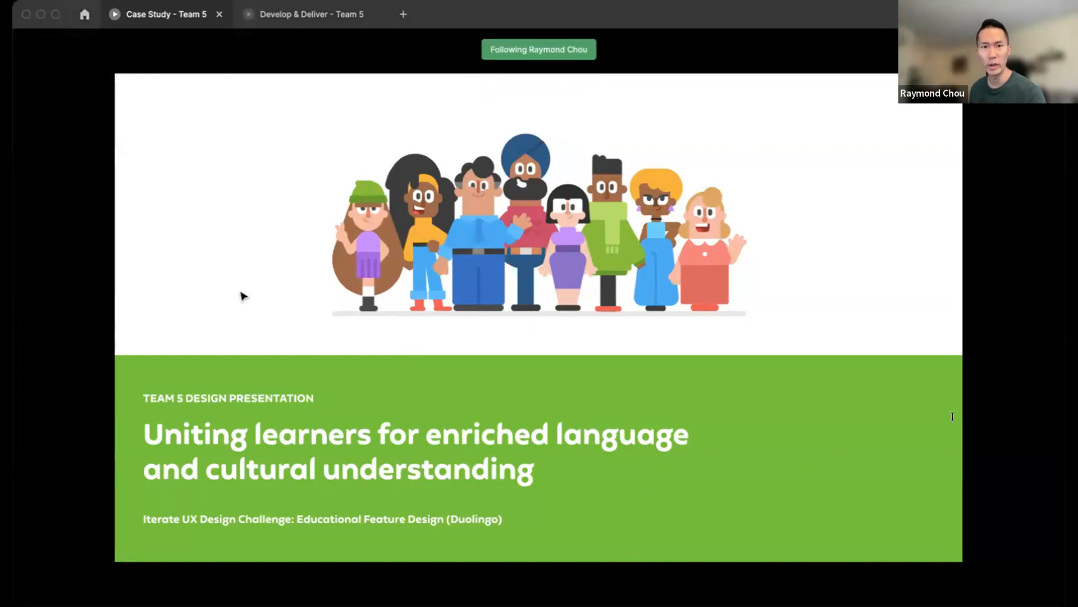
pyautogui.moveTo(325, 296)
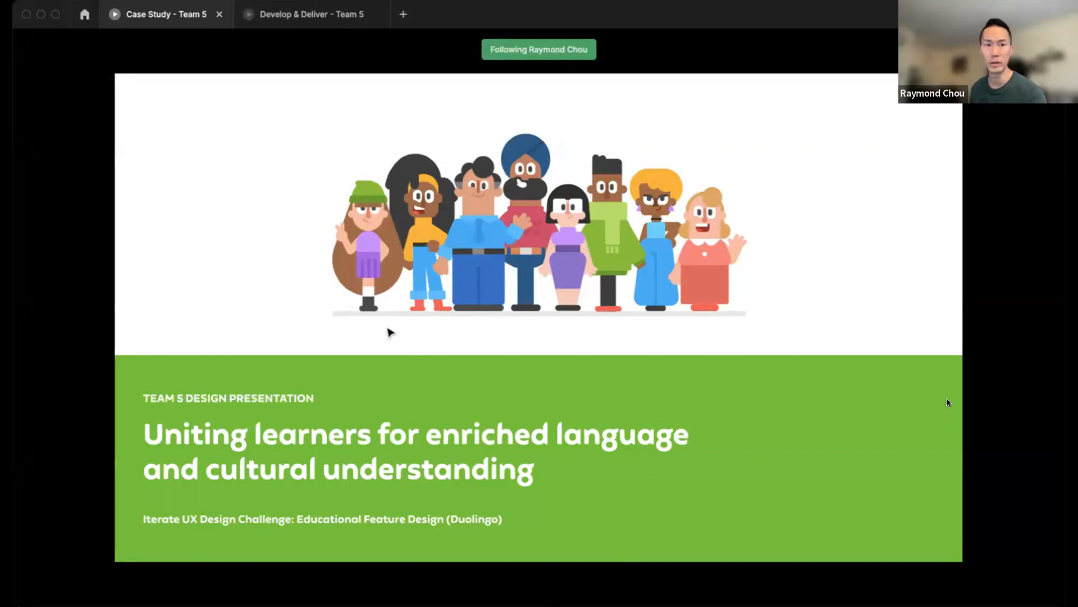
# Advance from the title slide to the Meet the Team slide introducing five members
pyautogui.press('Right')
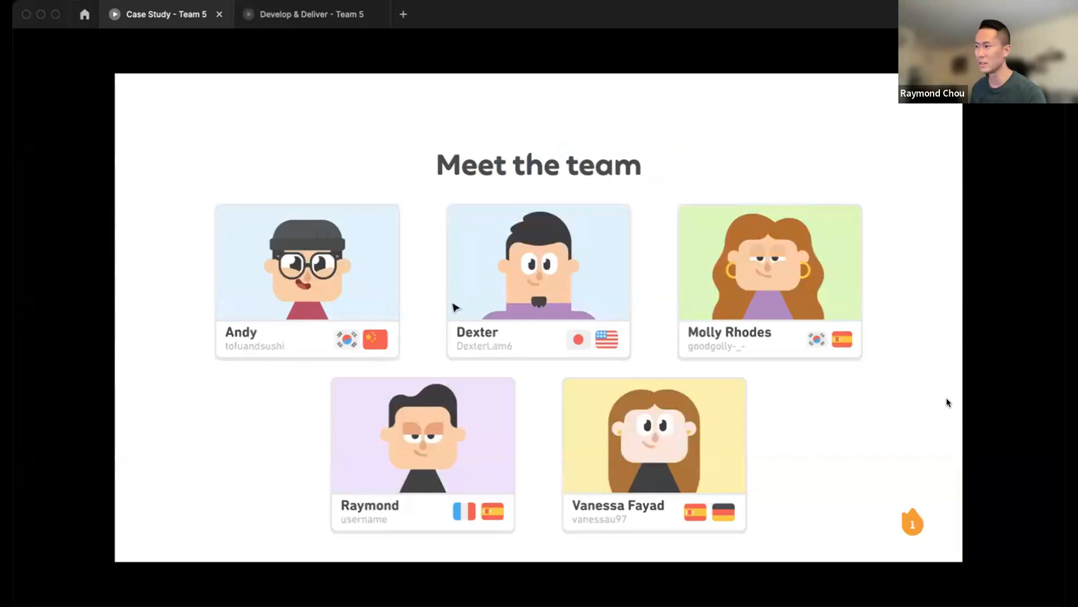
pyautogui.moveTo(581, 316)
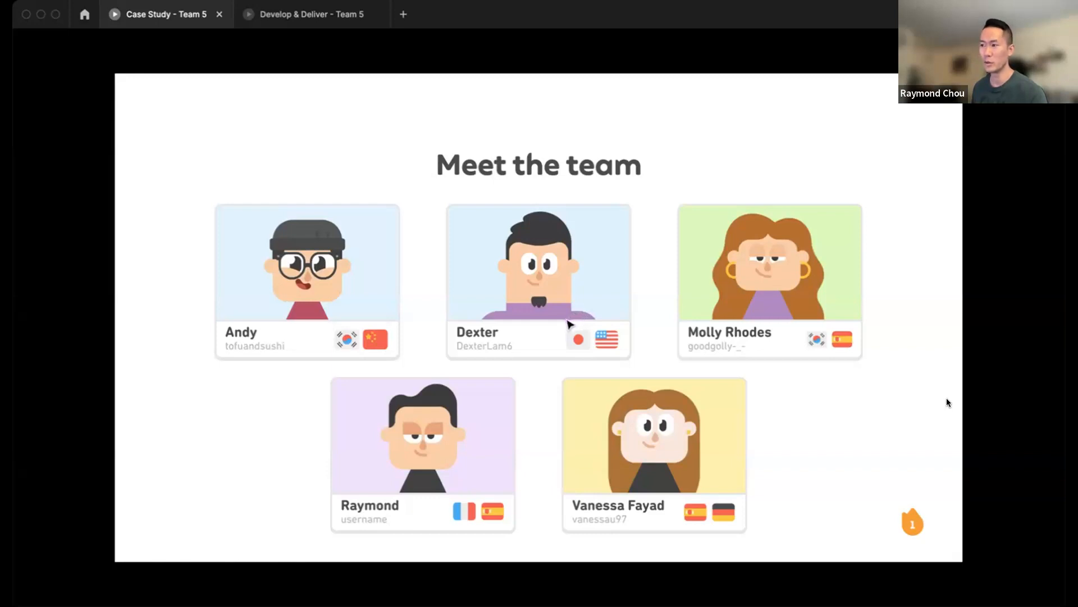
pyautogui.moveTo(648, 336)
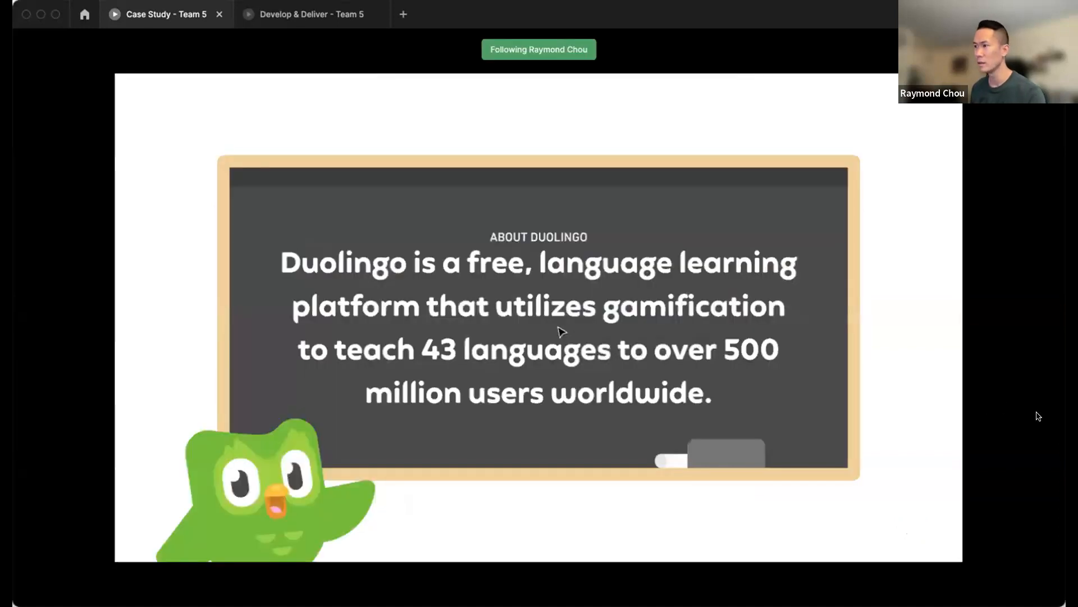
pyautogui.moveTo(500, 324)
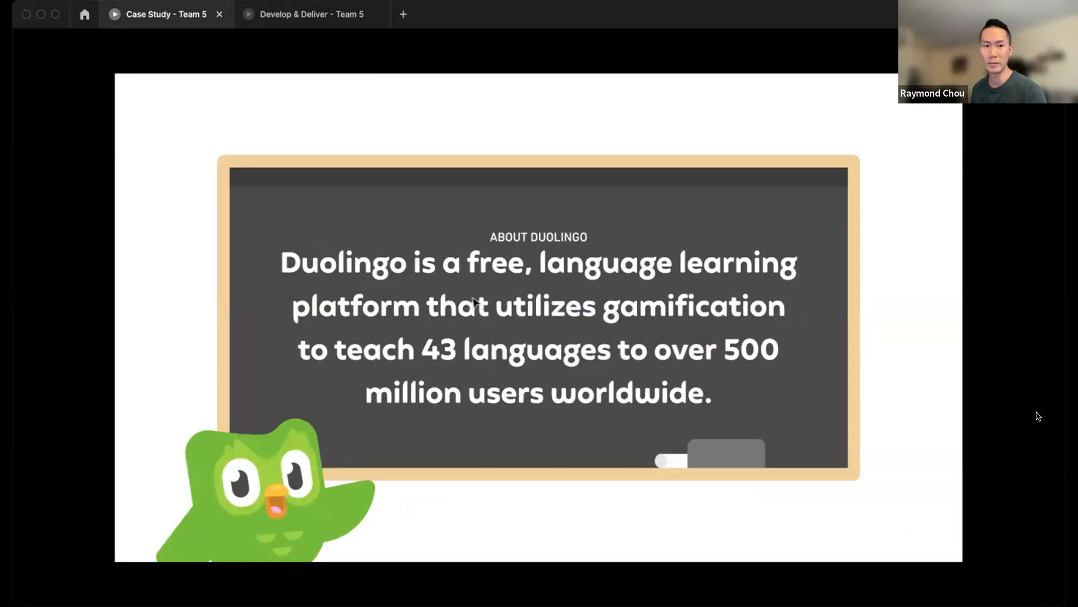
pyautogui.press('Right')
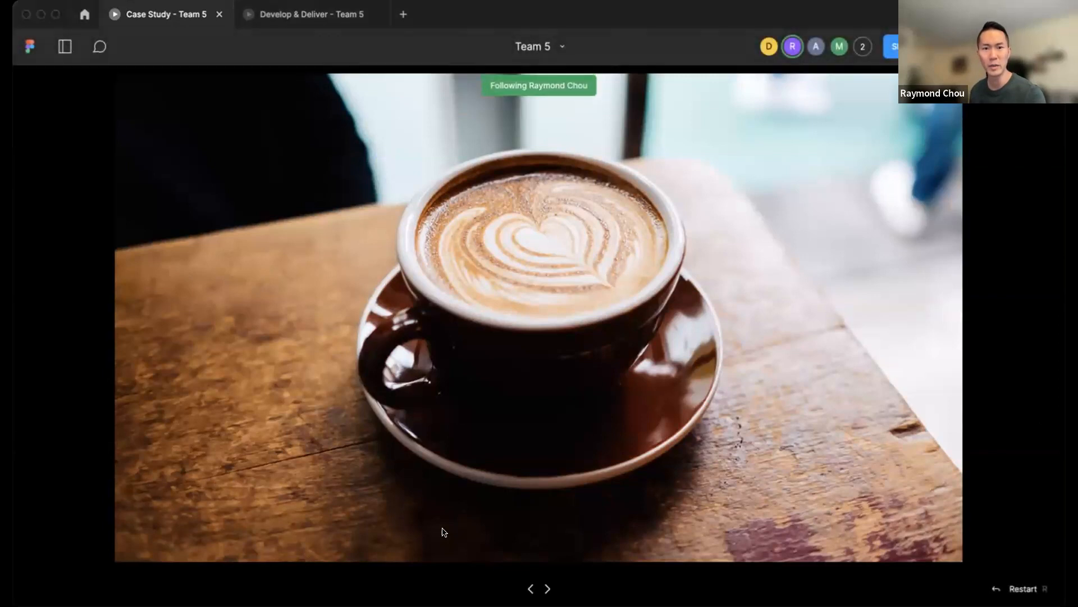
pyautogui.moveTo(117, 548)
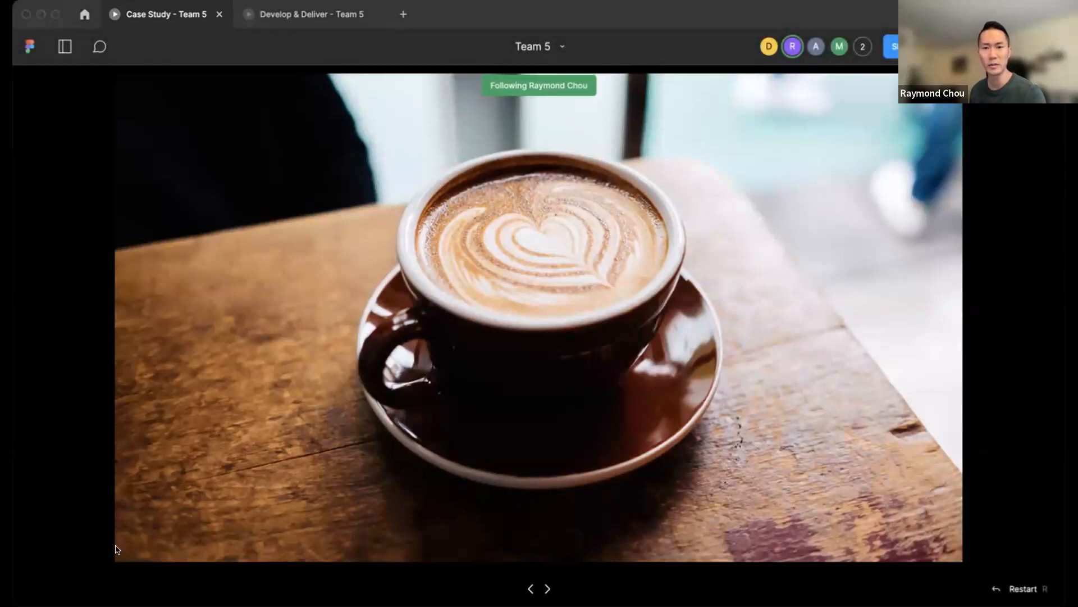
pyautogui.moveTo(588, 127)
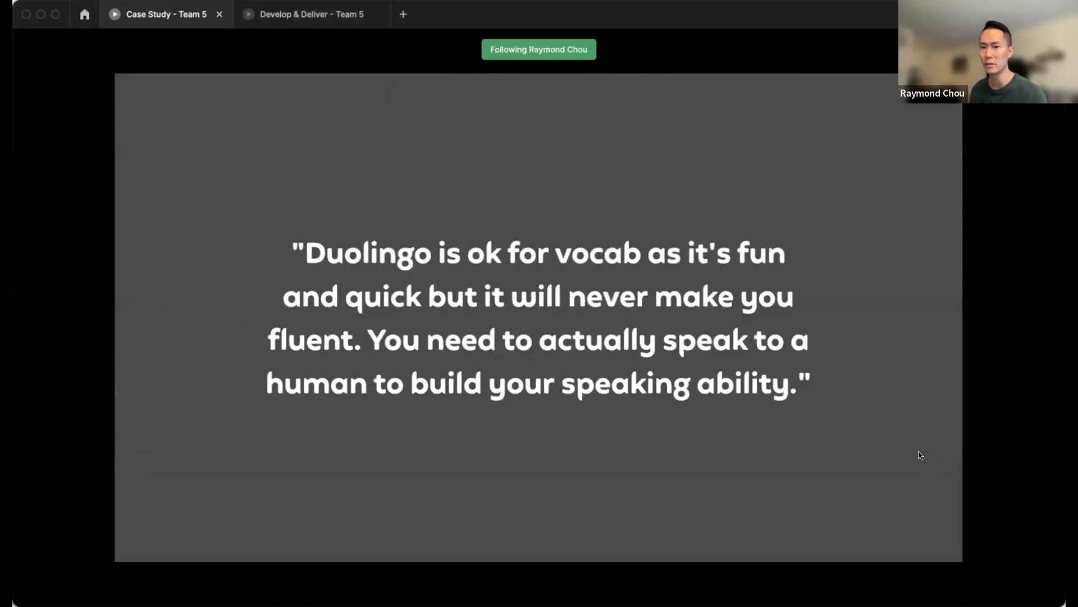
pyautogui.moveTo(995, 451)
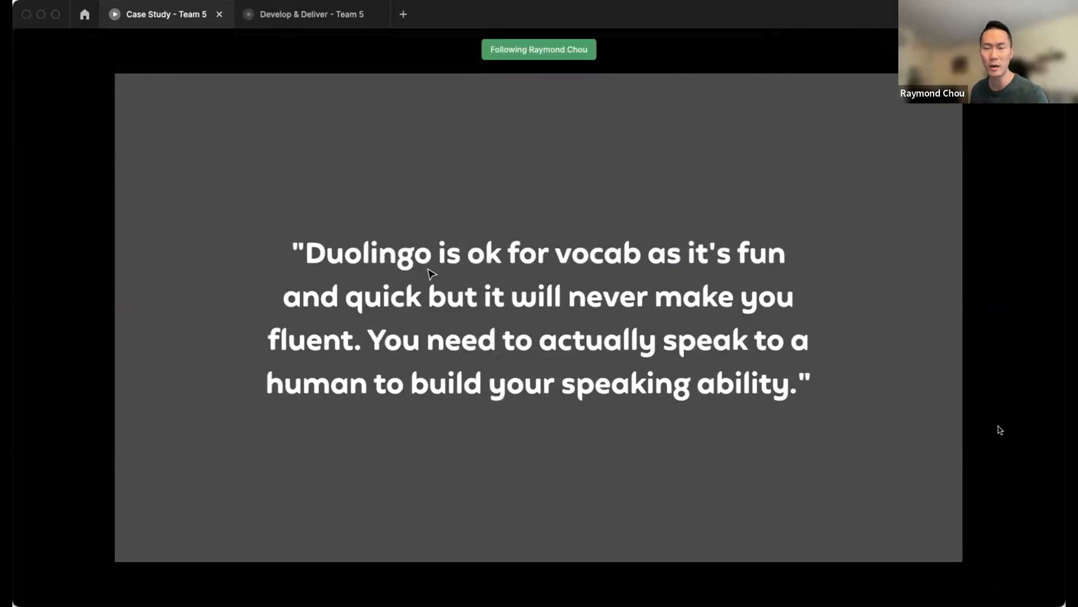
pyautogui.moveTo(432, 276)
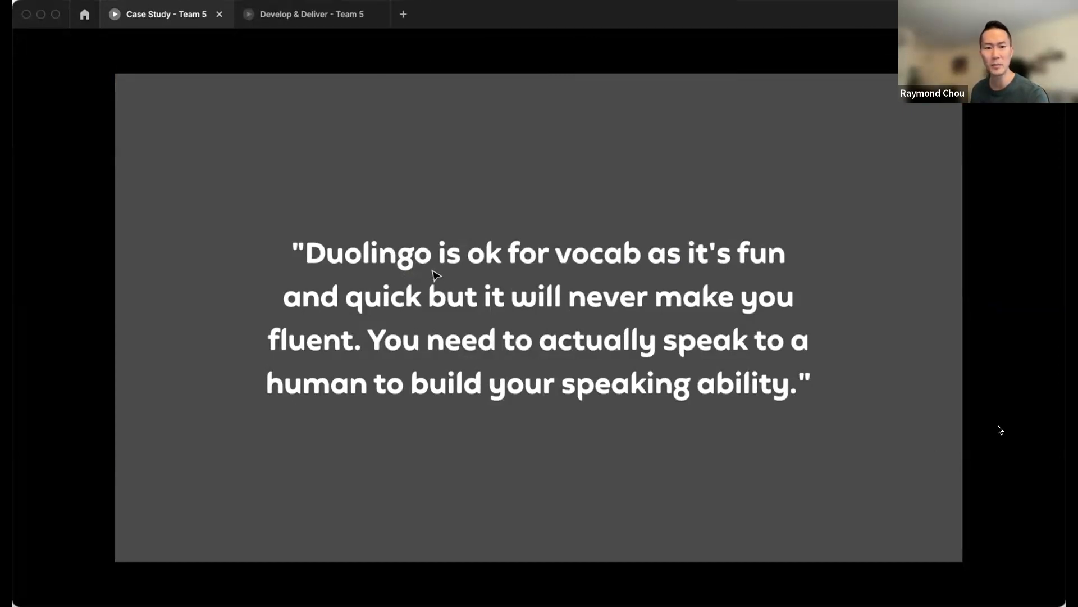
pyautogui.moveTo(402, 274)
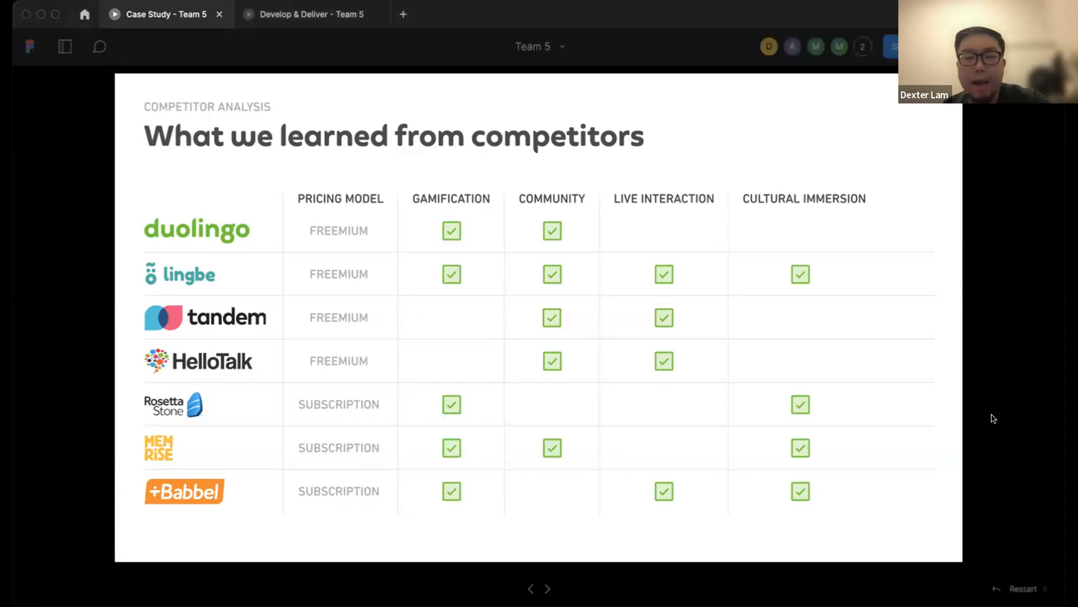
# Advance to the Lingbe competitor slide walking through seven app screens
pyautogui.click(547, 588)
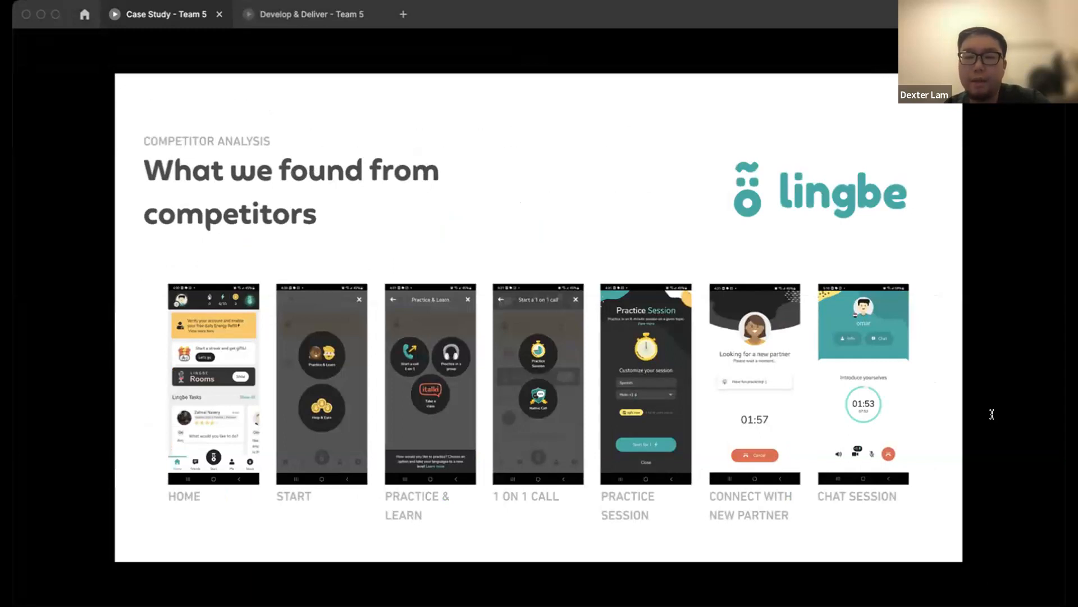
pyautogui.moveTo(994, 418)
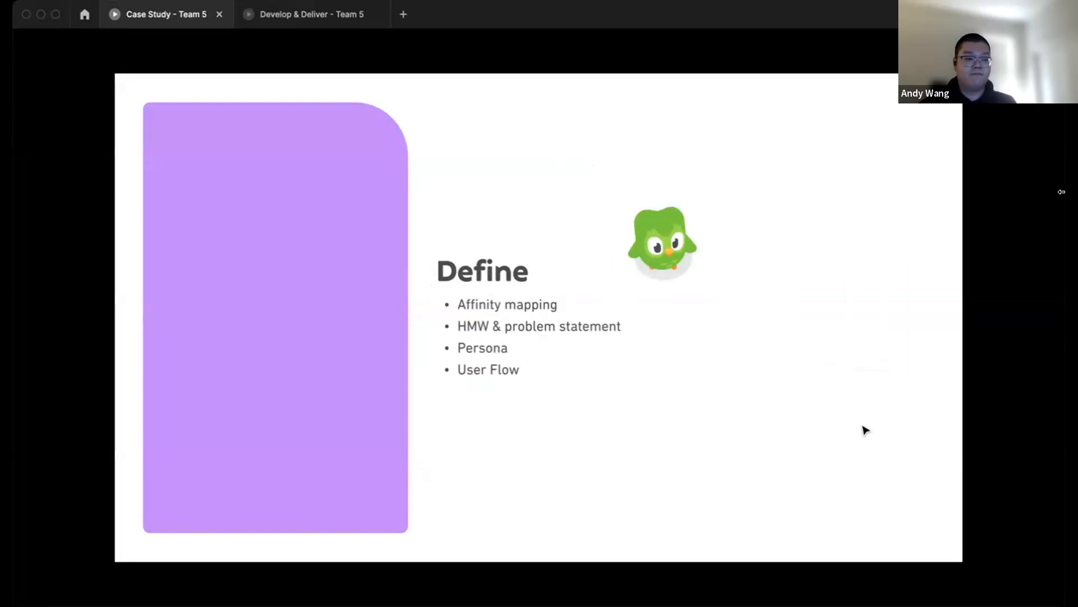
# Advance from the Define overview to the Kate and Dan user personas slide
pyautogui.press('right')
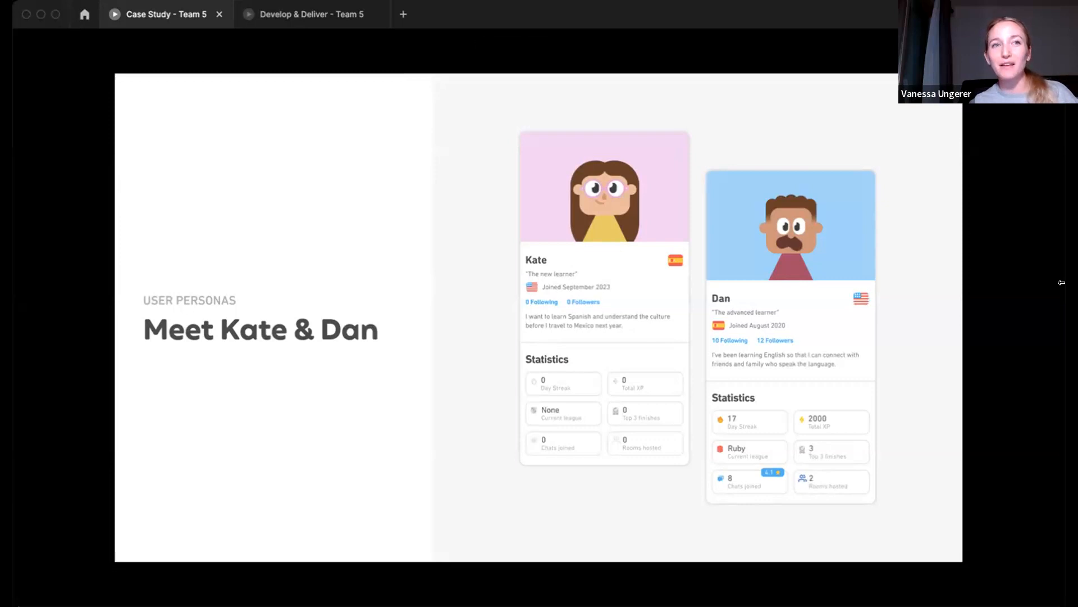
pyautogui.moveTo(721, 547)
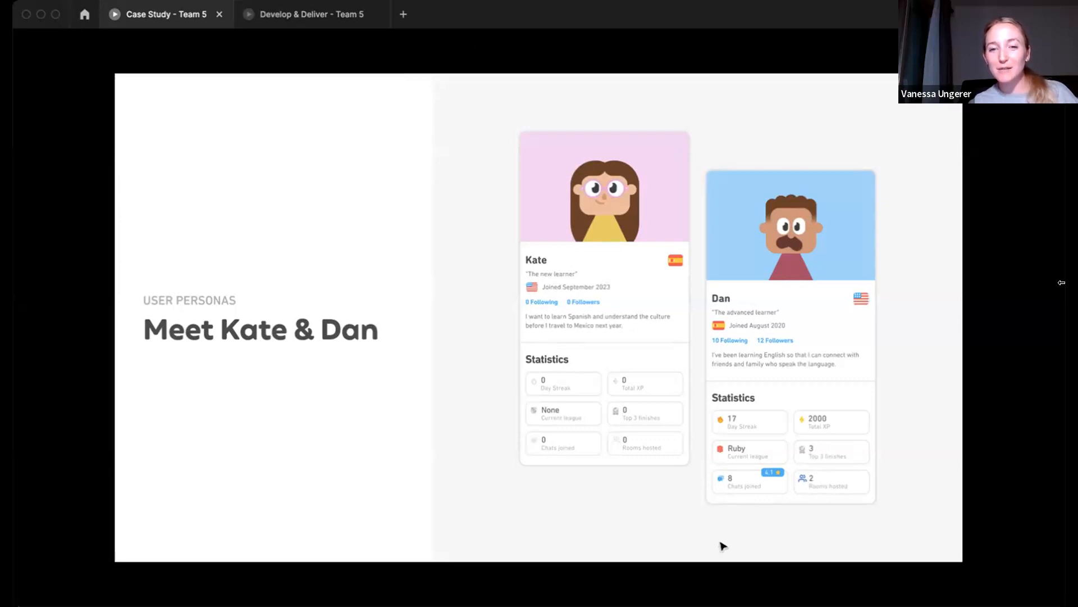
# Move past the personas slide to the Ideate & prototype section slide
pyautogui.press('right')
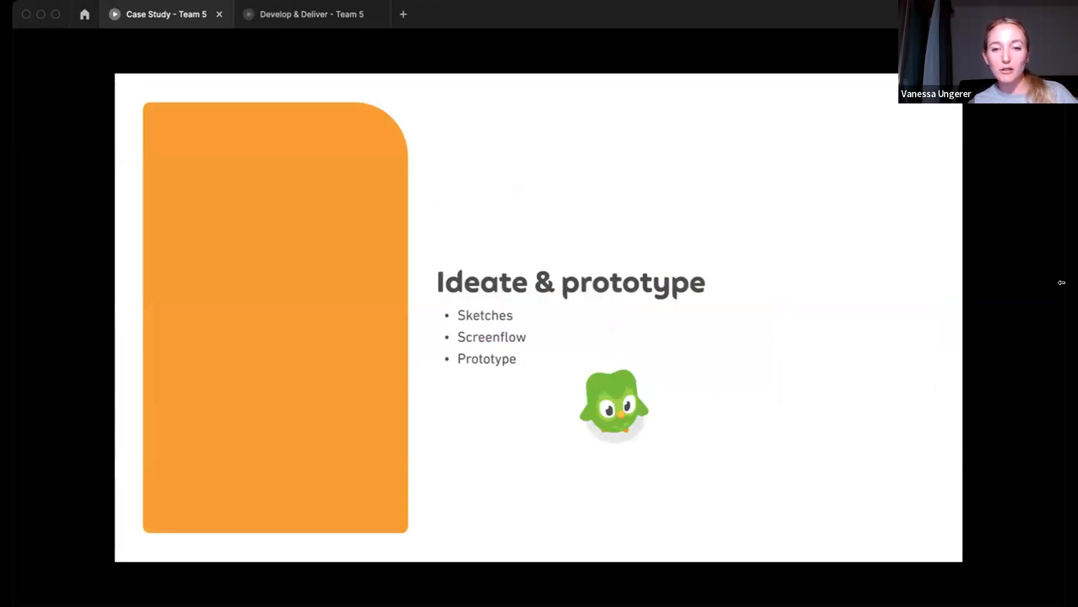
pyautogui.moveTo(721, 551)
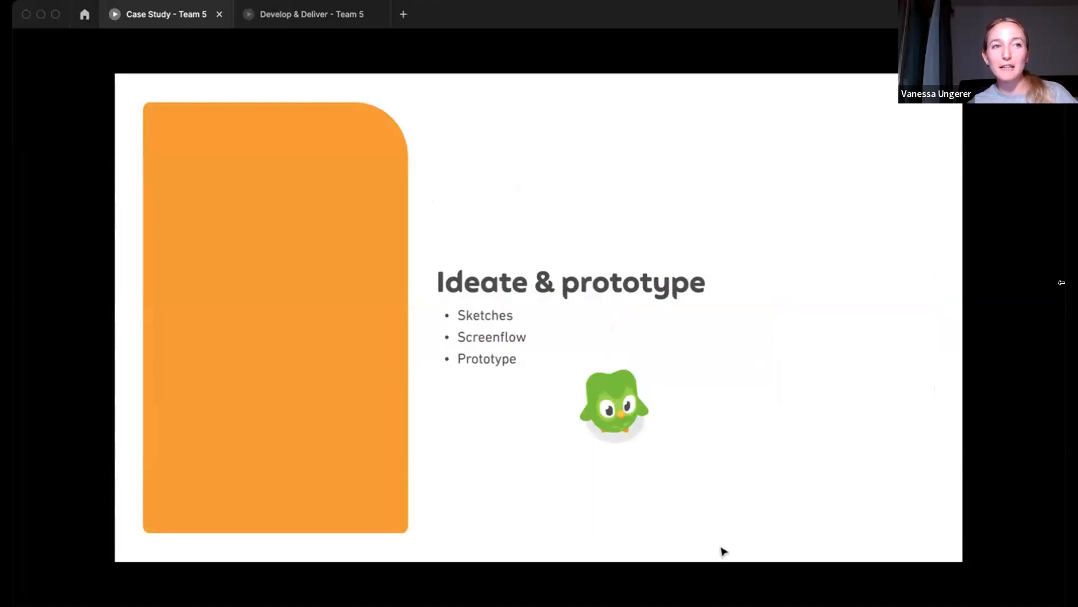
# Advance to the LOFI wireframes slide mapping the Matching and Chat screenflows
pyautogui.press('right')
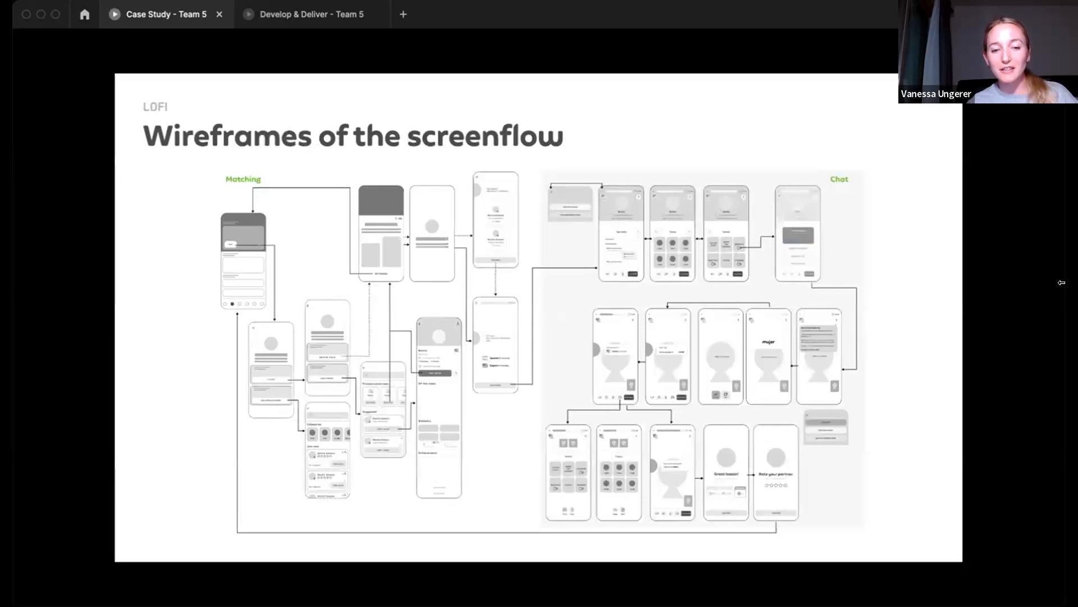
pyautogui.moveTo(711, 237)
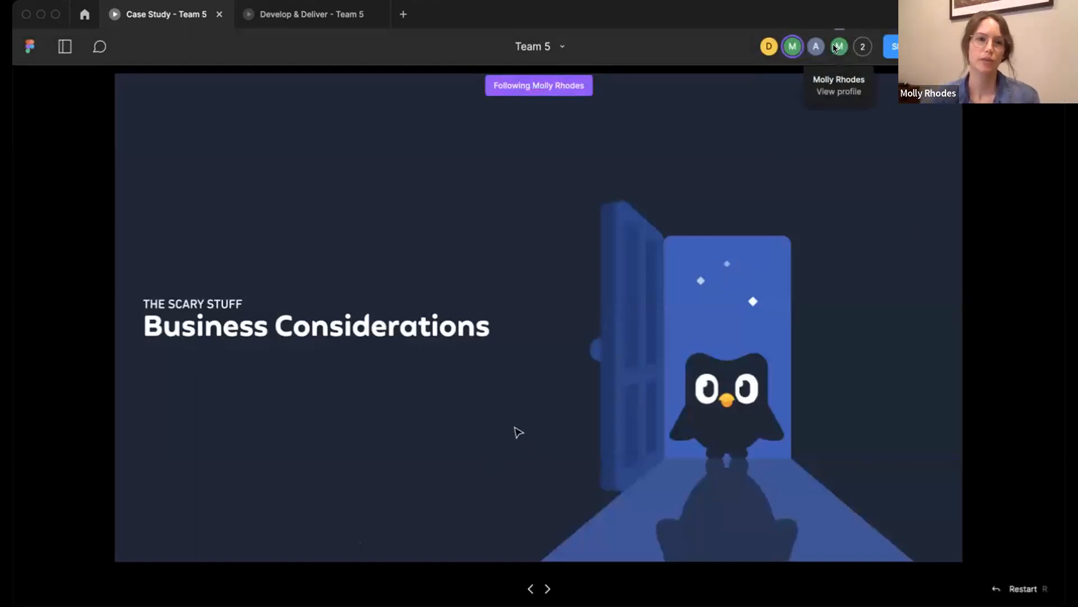
pyautogui.moveTo(1060, 331)
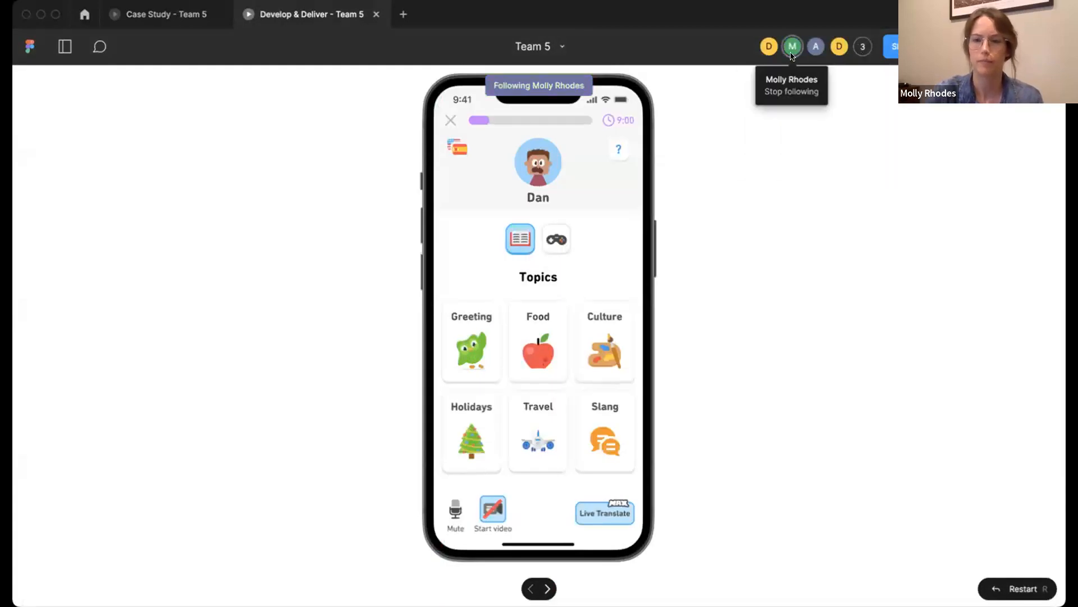
pyautogui.click(863, 46)
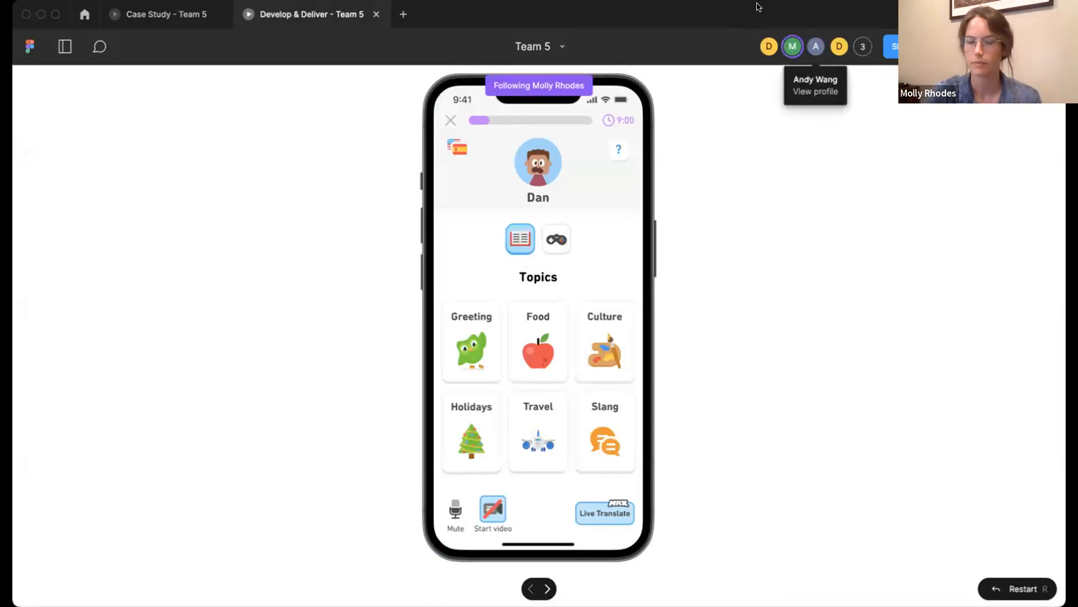
pyautogui.click(863, 46)
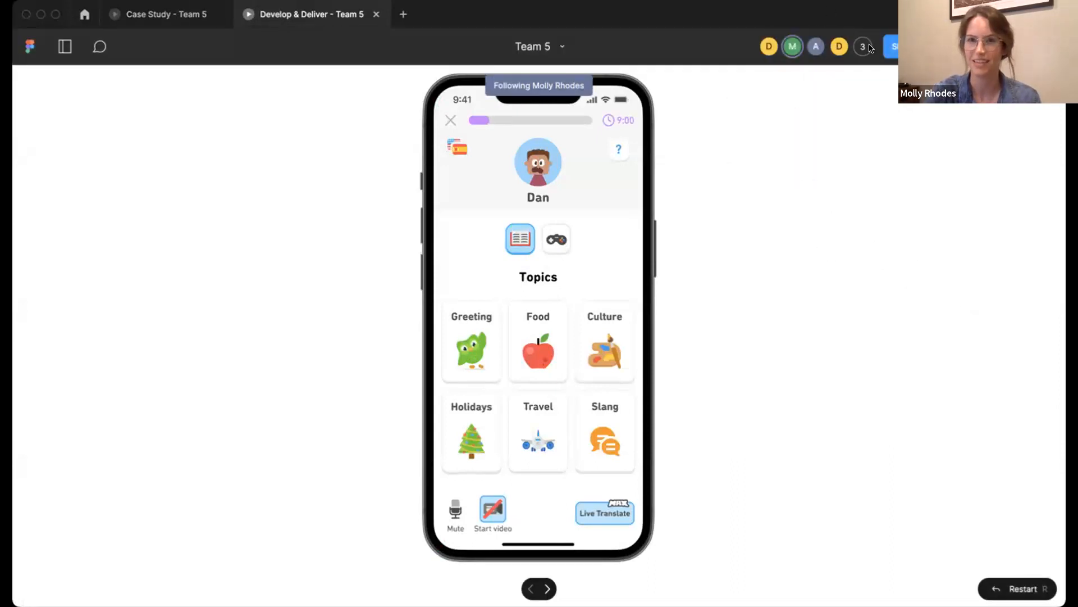
pyautogui.moveTo(792, 46)
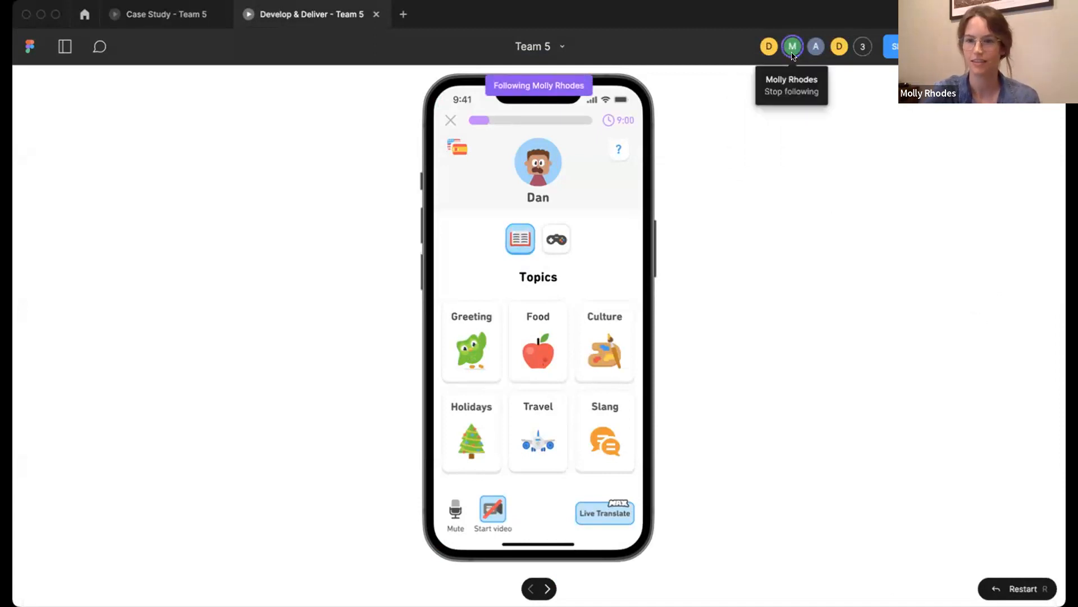
pyautogui.click(862, 46)
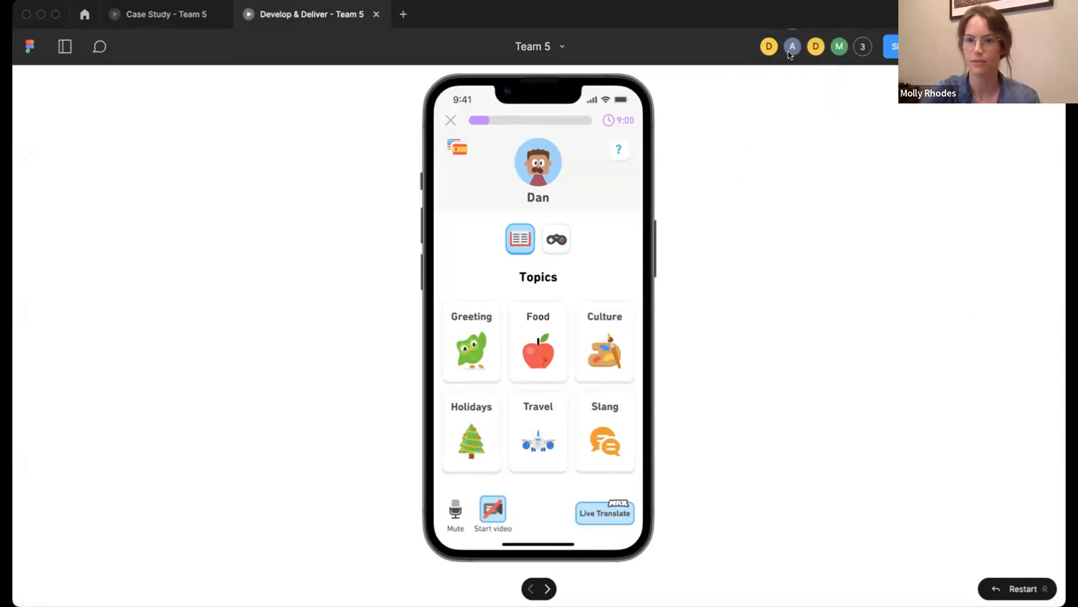
pyautogui.click(792, 46)
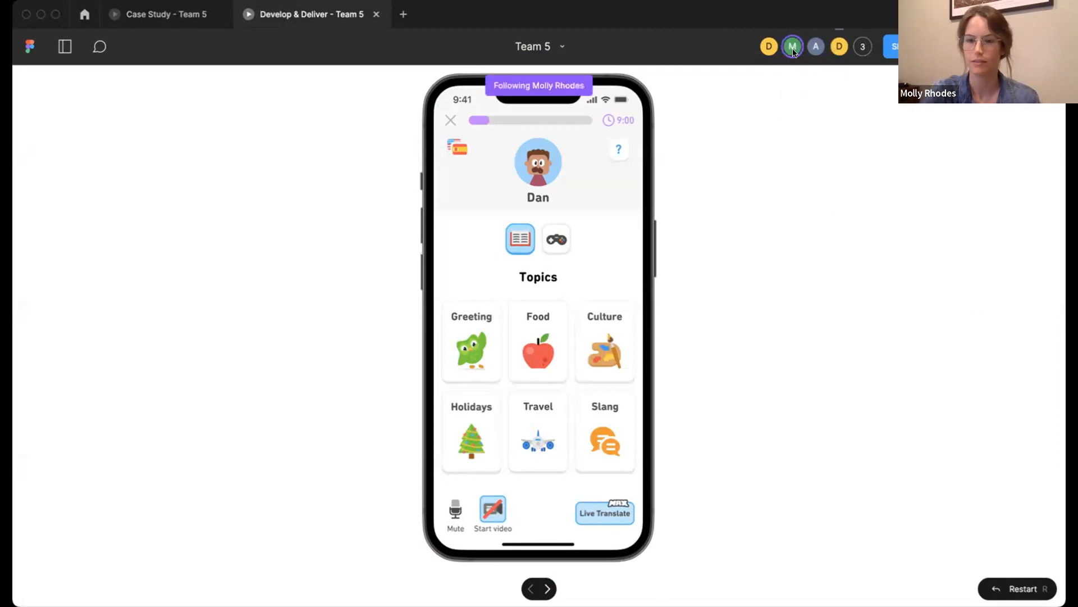
pyautogui.click(862, 46)
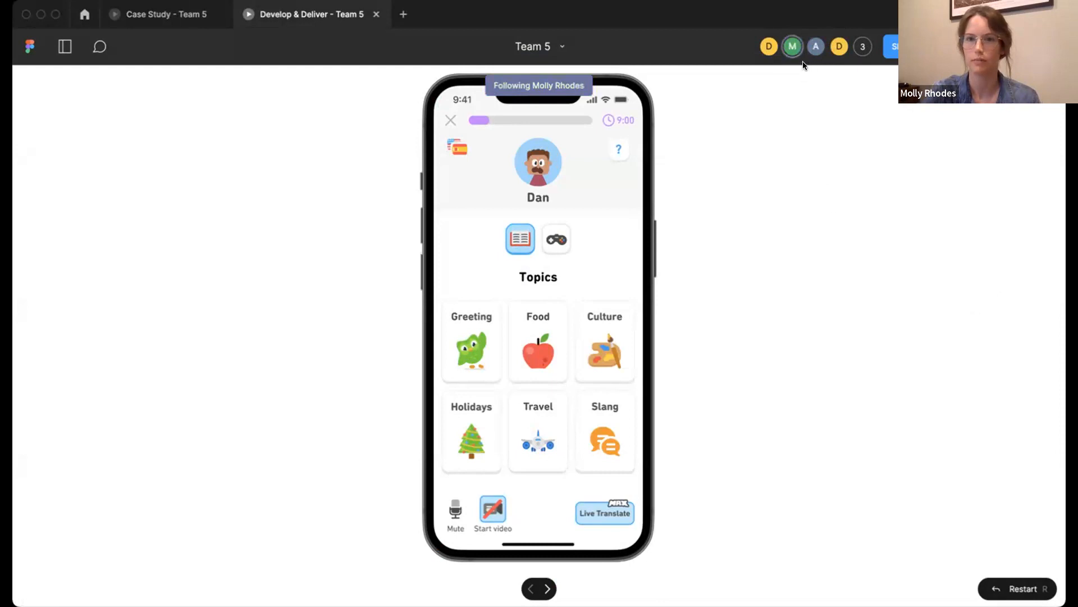
pyautogui.moveTo(791, 47)
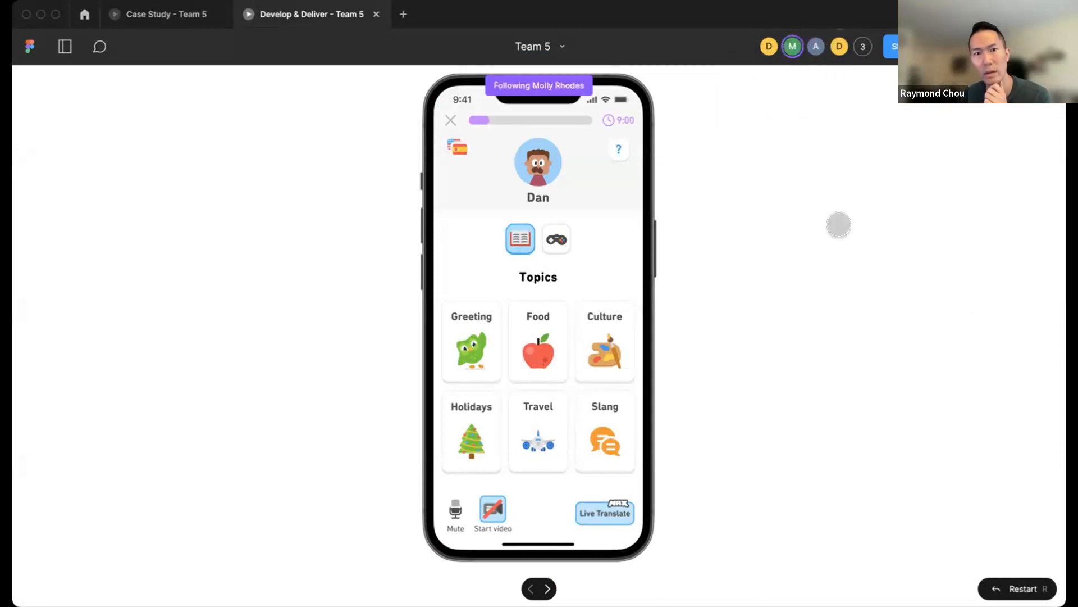
pyautogui.click(862, 46)
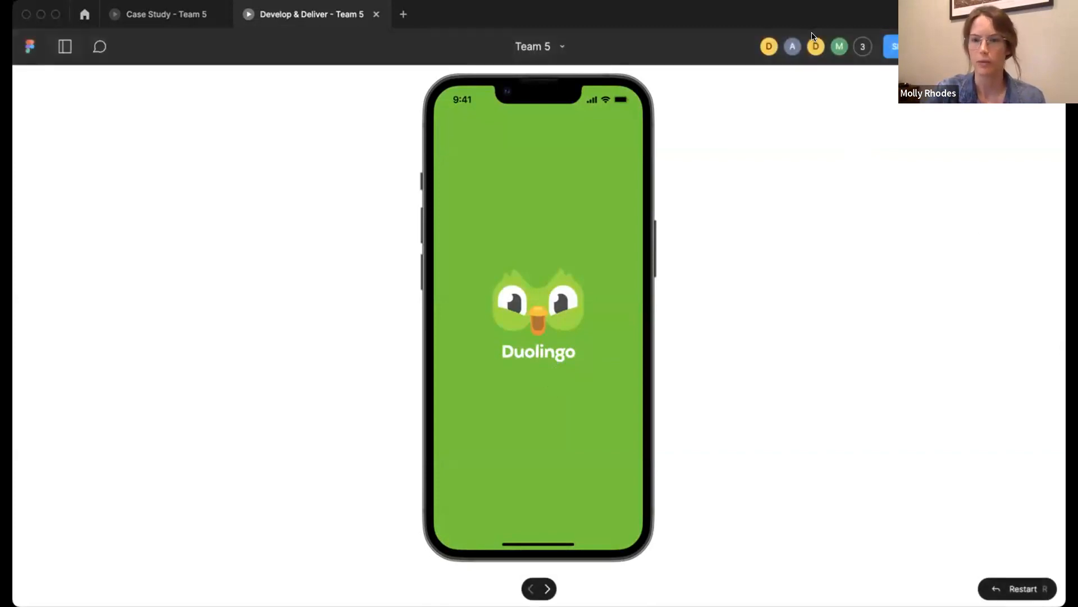
# Restart the Duolingo prototype and go through to the Practice tab's native-speaker chat
pyautogui.click(792, 46)
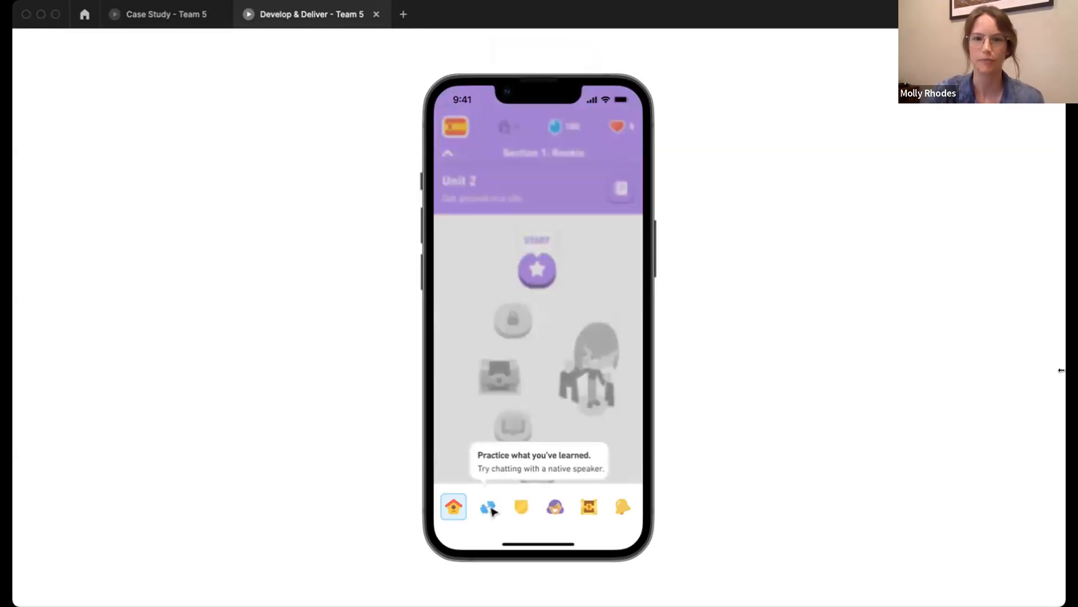
pyautogui.click(488, 507)
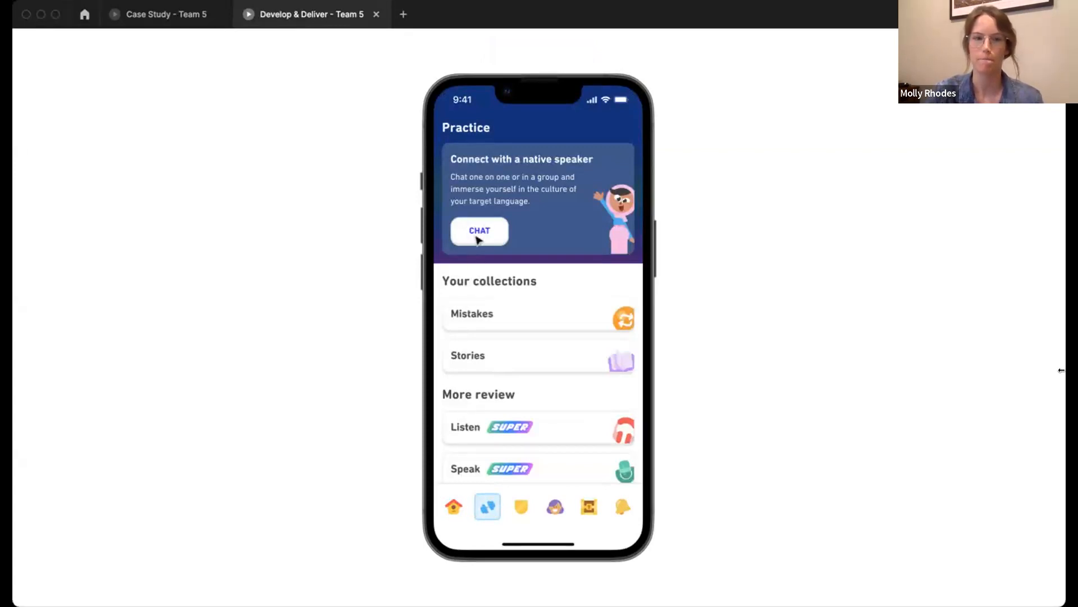
# Choose CHAT on the Practice card and scroll through the chat rules of conduct
pyautogui.click(479, 231)
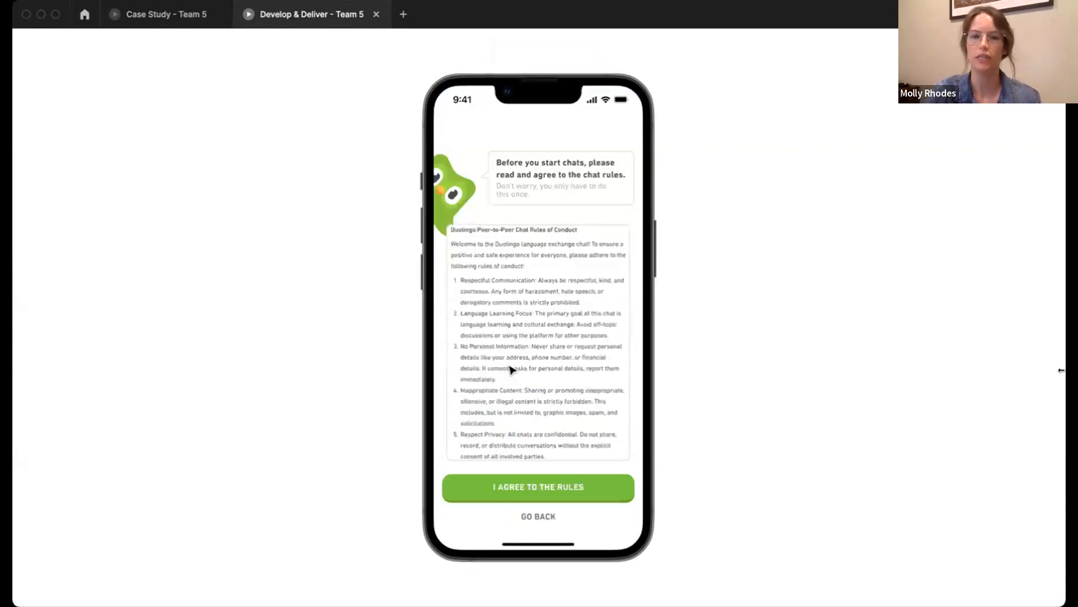
pyautogui.scroll(-3)
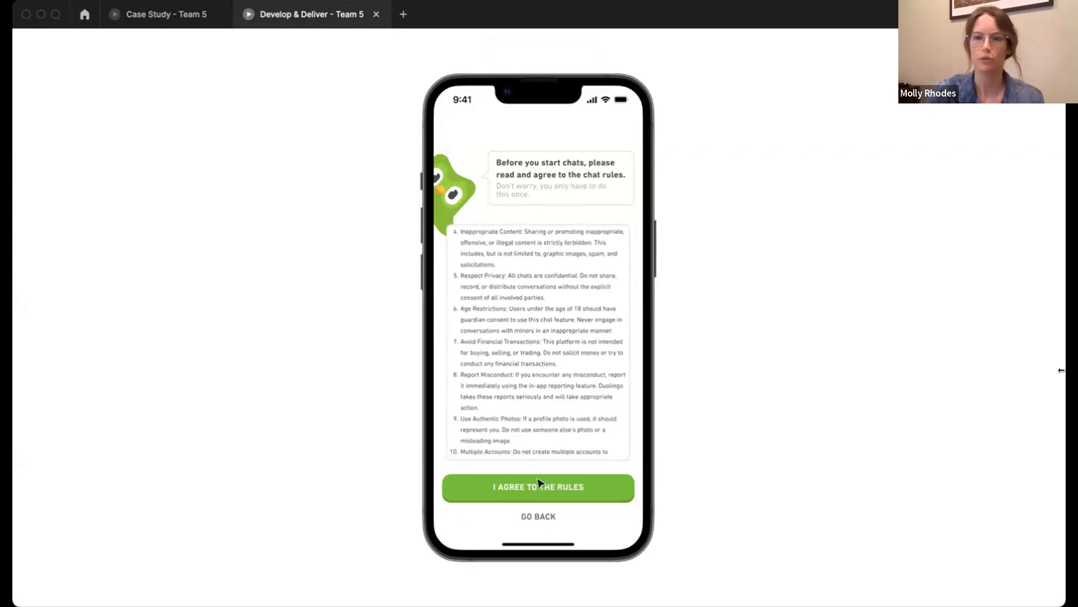
# Agree to the chat rules to reach Duolingo Chats with 1:1 Chat and Practice rooms
pyautogui.click(538, 487)
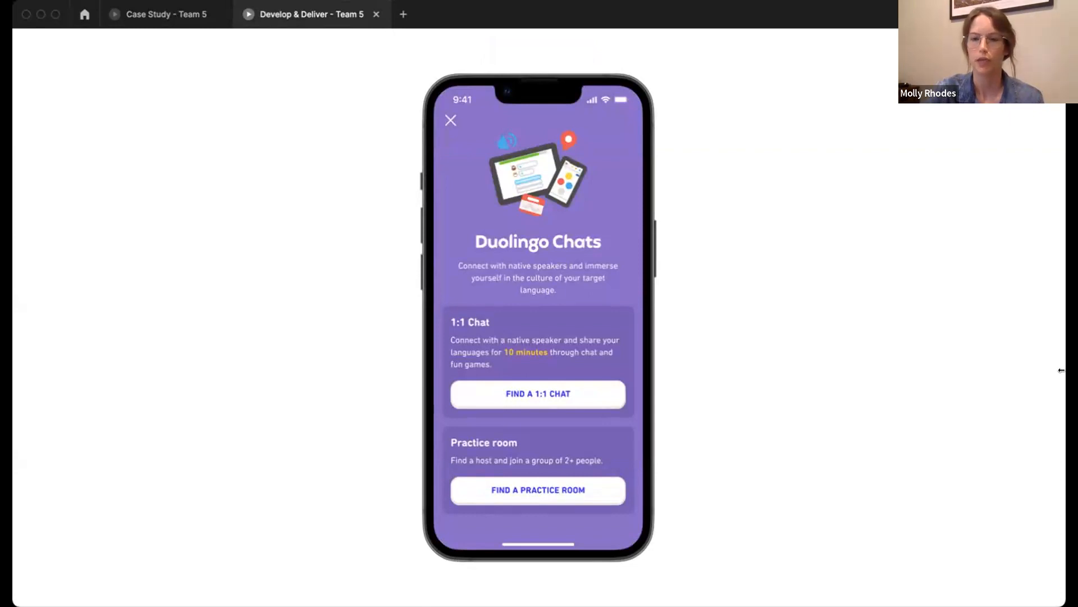
pyautogui.moveTo(440, 397)
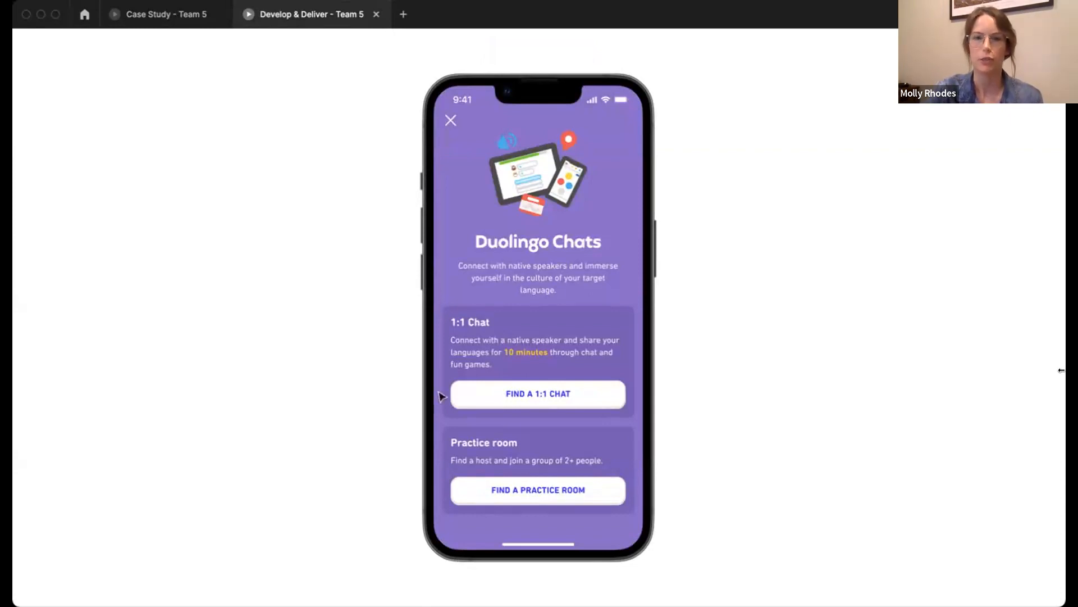
# Choose FIND A 1:1 CHAT and scroll to friends online and suggested speakers like Dan and Andy
pyautogui.click(538, 393)
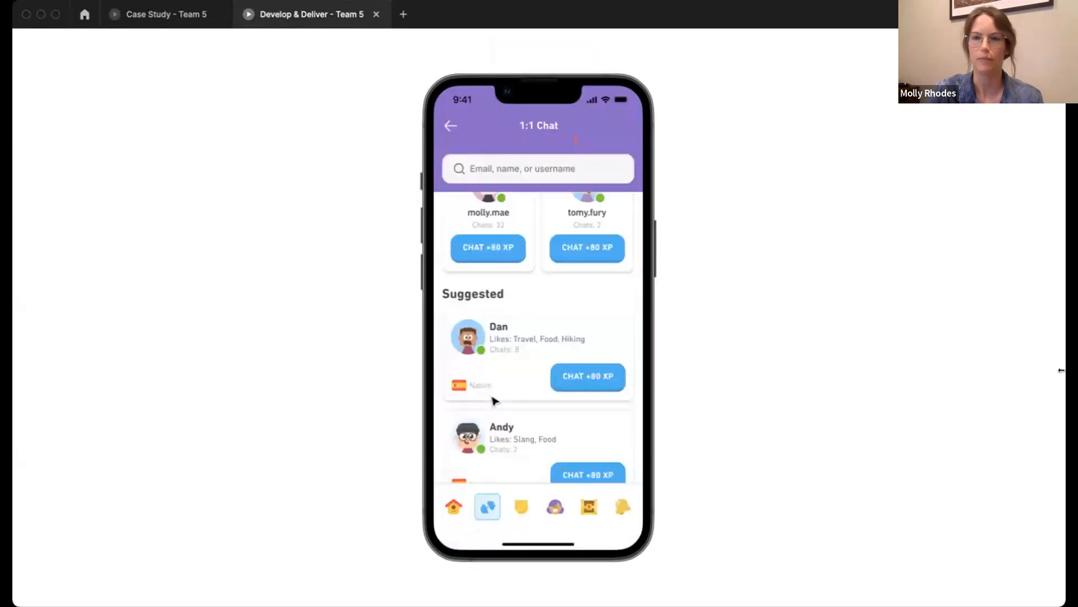
pyautogui.moveTo(570, 414)
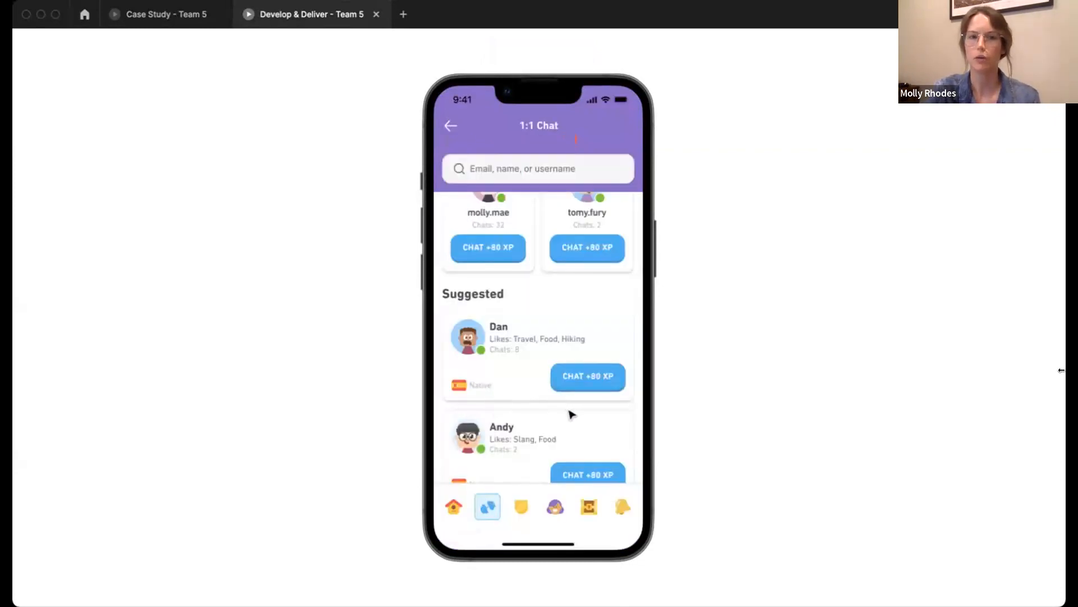
pyautogui.moveTo(584, 311)
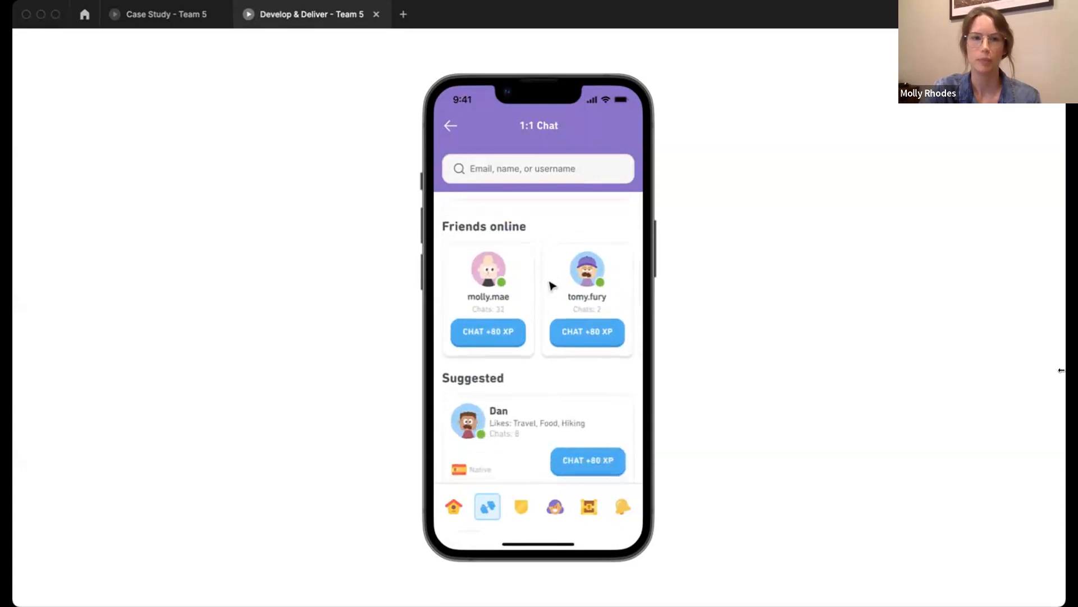
pyautogui.scroll(-3)
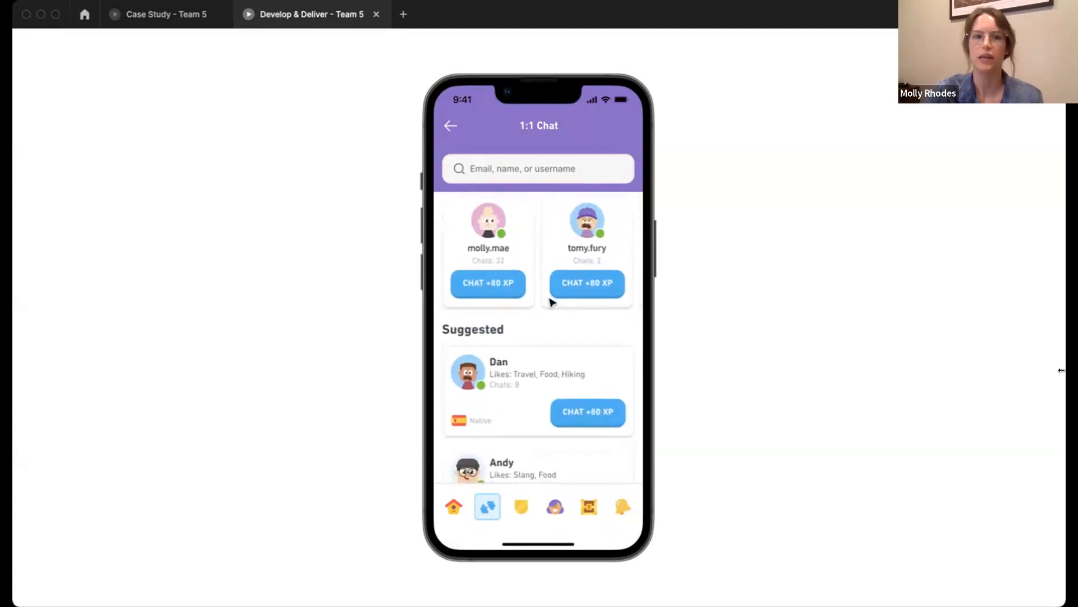
pyautogui.moveTo(571, 349)
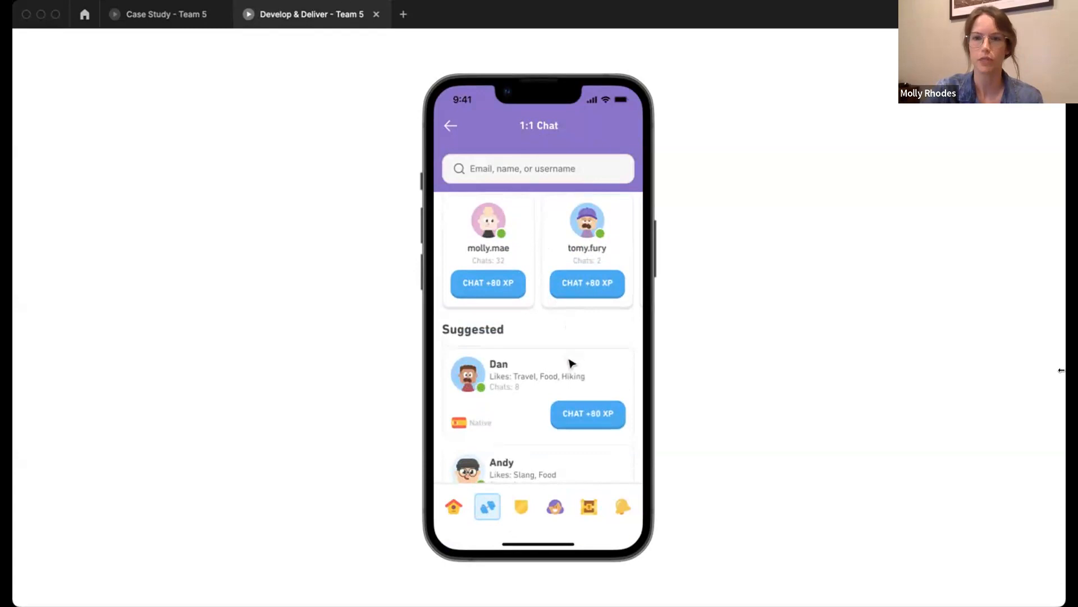
pyautogui.click(498, 364)
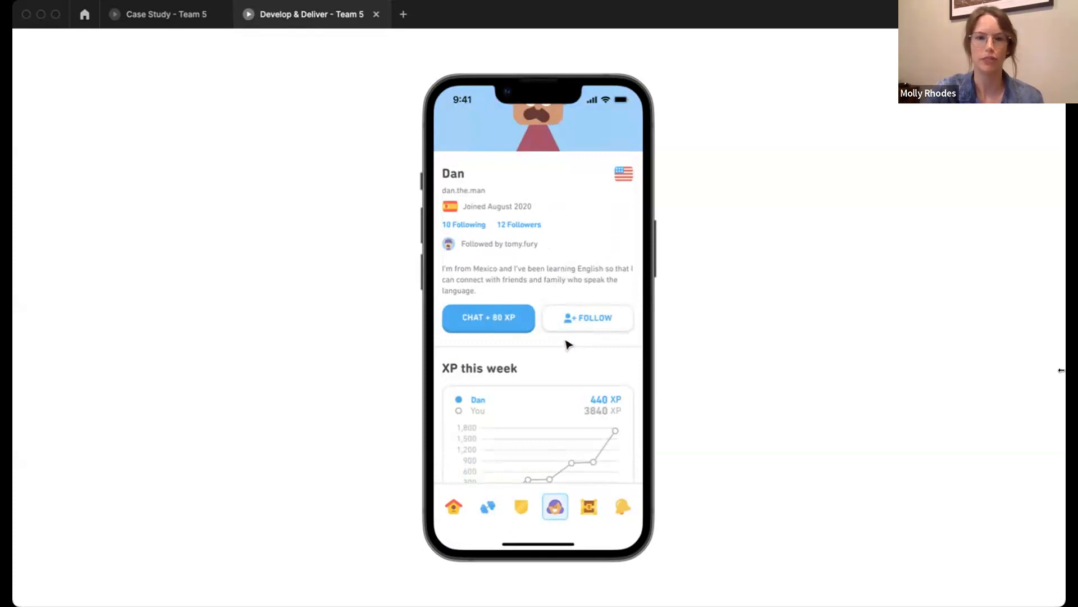
pyautogui.moveTo(561, 343)
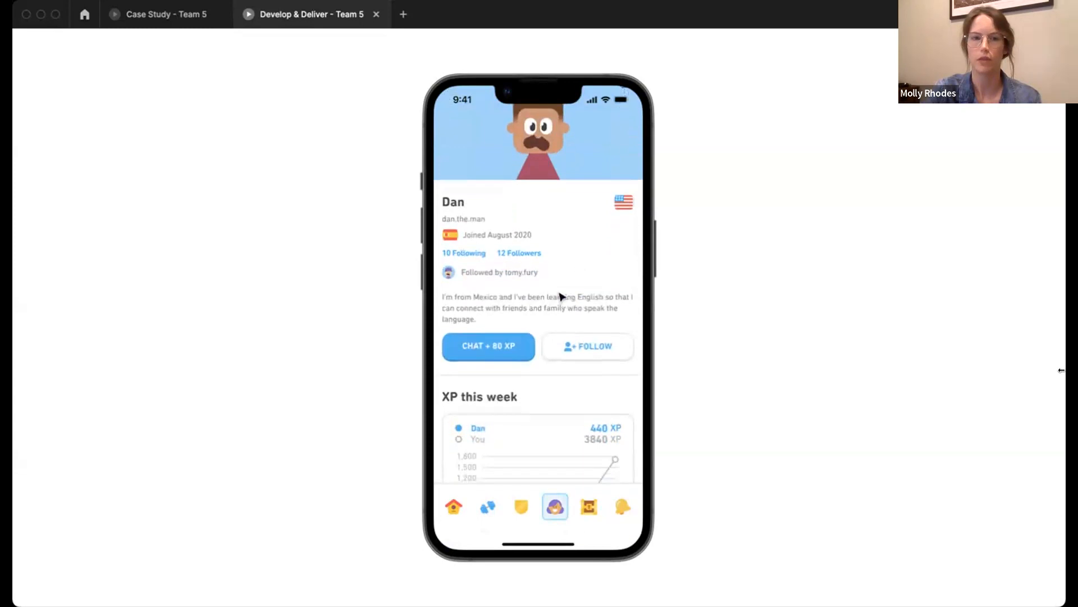
pyautogui.scroll(-3)
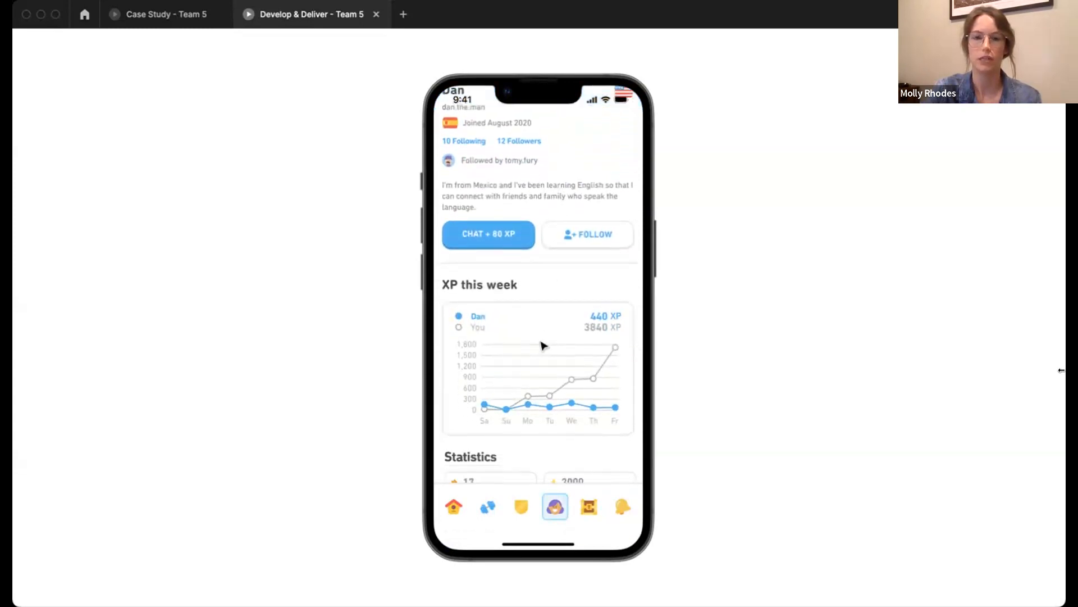
pyautogui.scroll(-3)
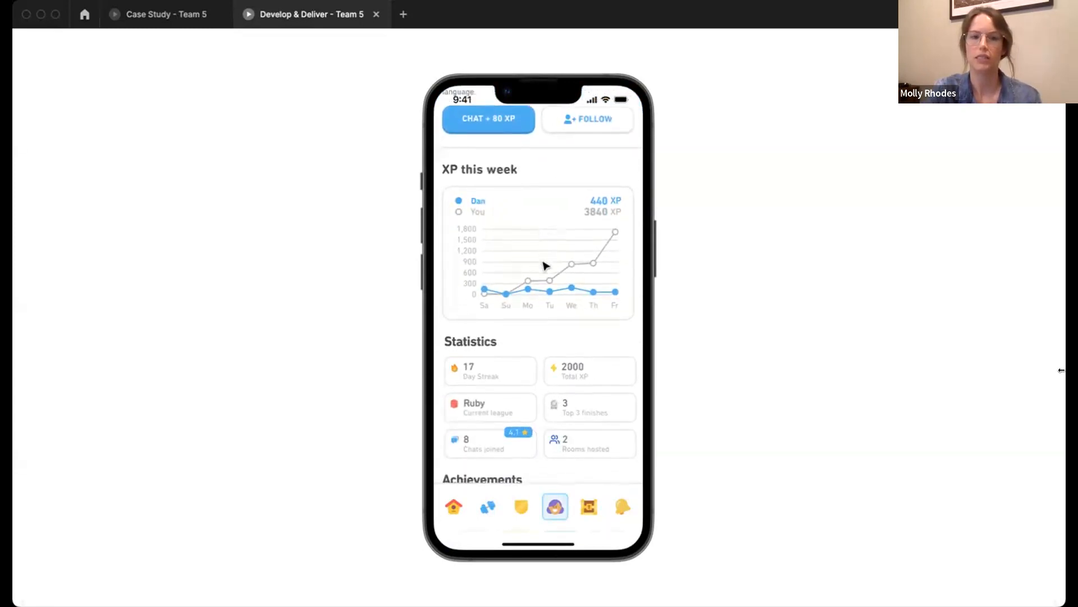
pyautogui.moveTo(550, 246)
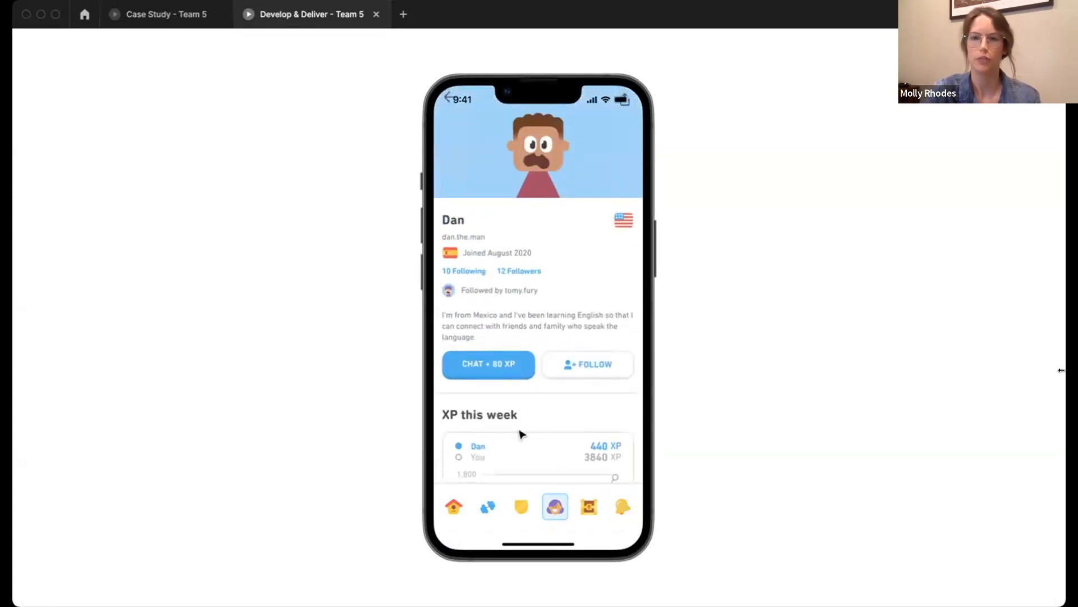
# Request a CHAT + 80 XP with Dan and pay gems for a single chat
pyautogui.click(488, 364)
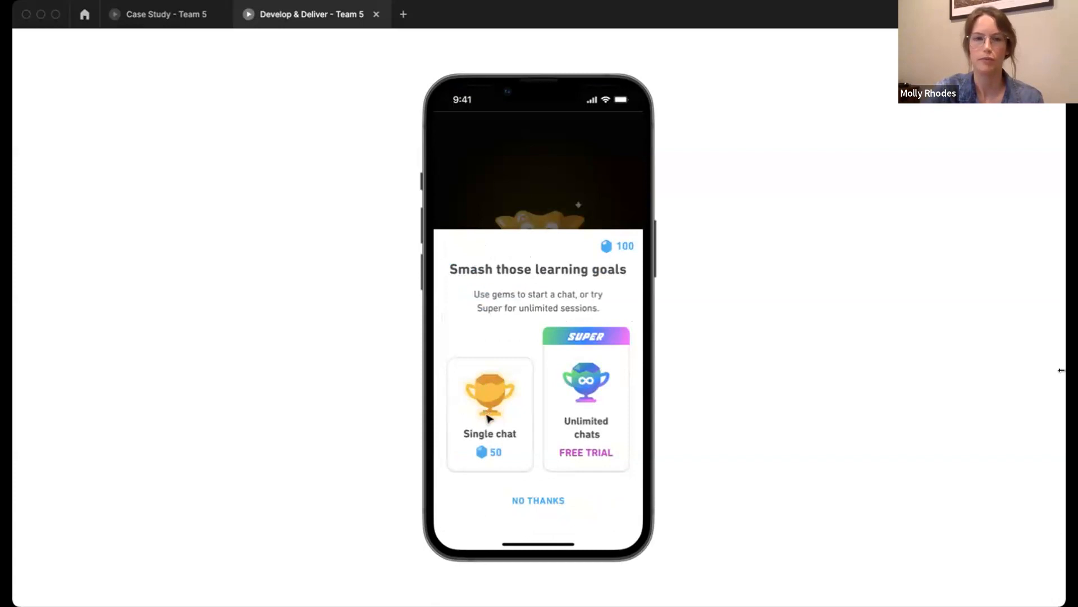
pyautogui.click(490, 413)
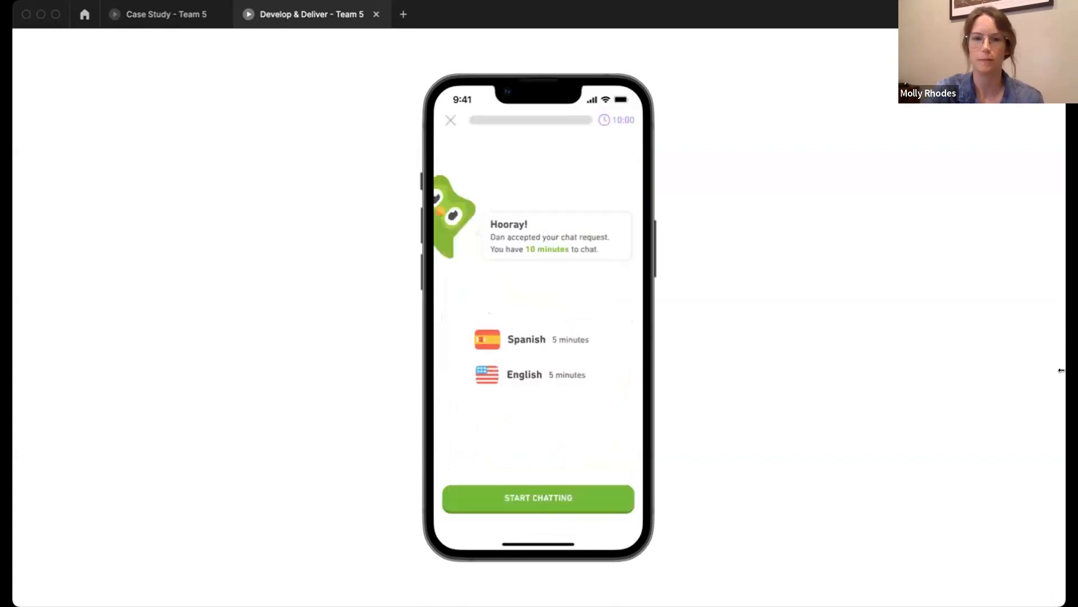
pyautogui.moveTo(470, 392)
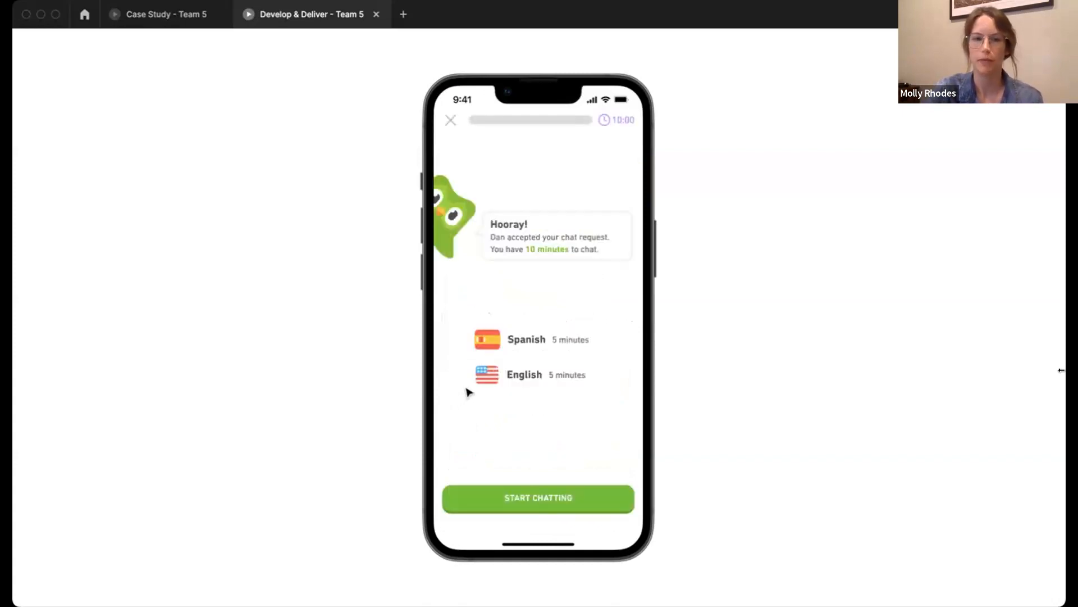
pyautogui.moveTo(502, 471)
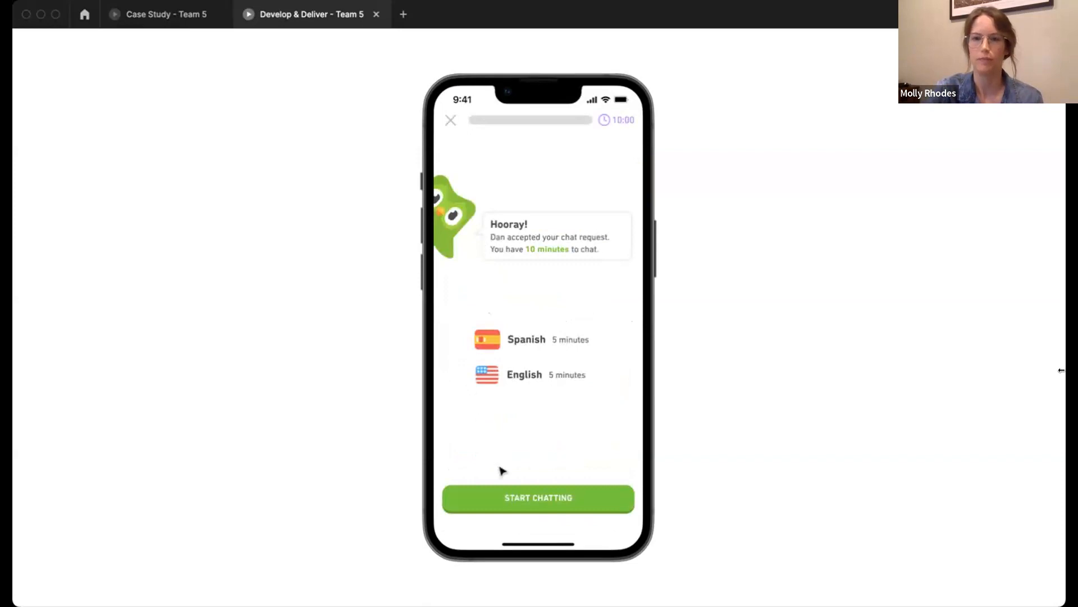
# Start chatting with Dan, open the Greeting key phrases, and translate 'Mucho gusto'
pyautogui.click(538, 497)
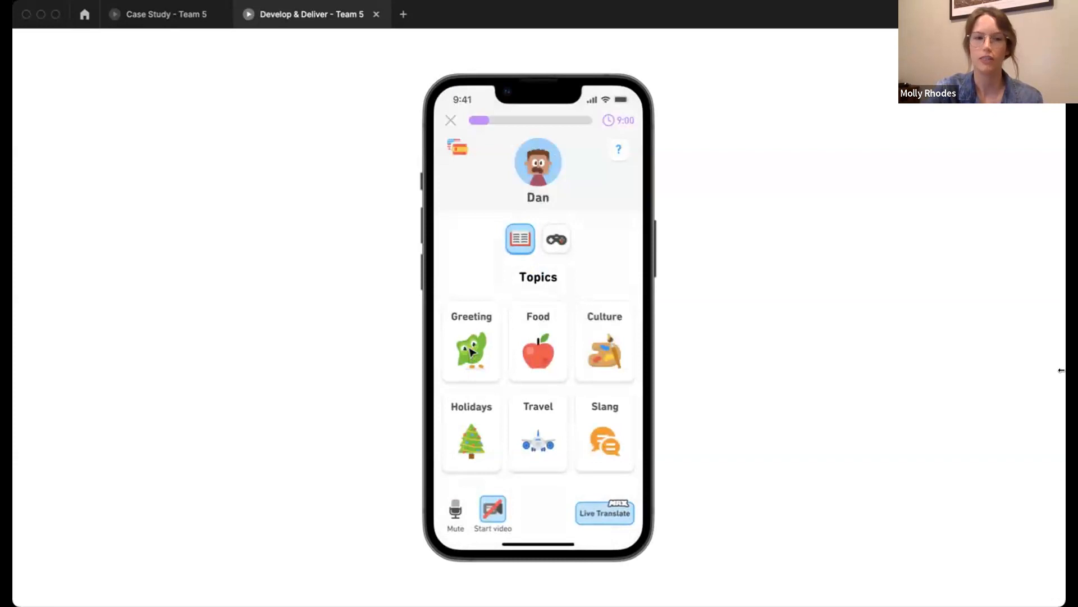
pyautogui.click(471, 343)
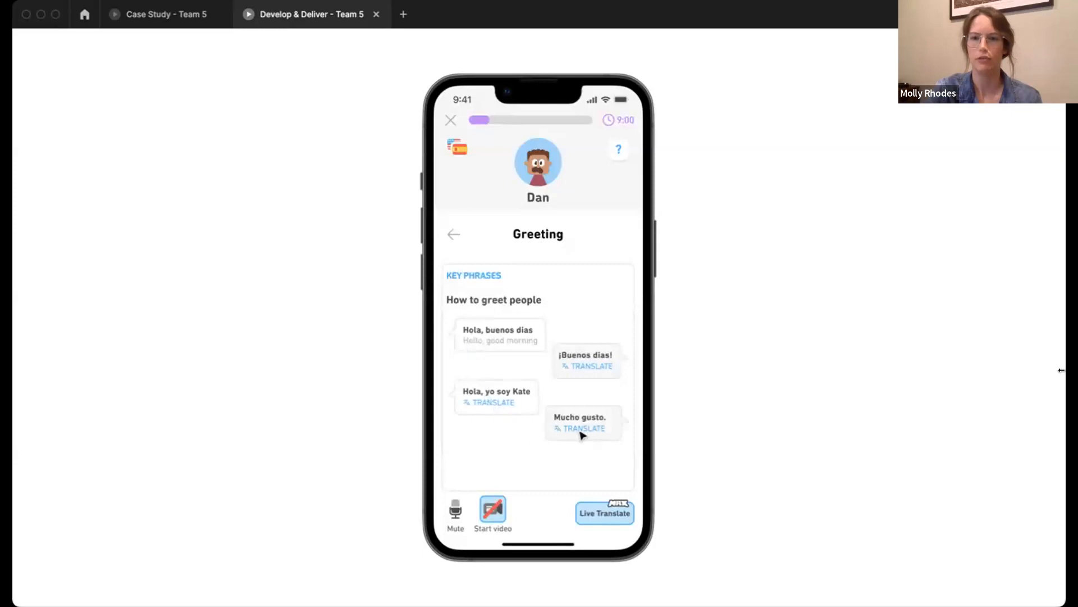
pyautogui.click(584, 428)
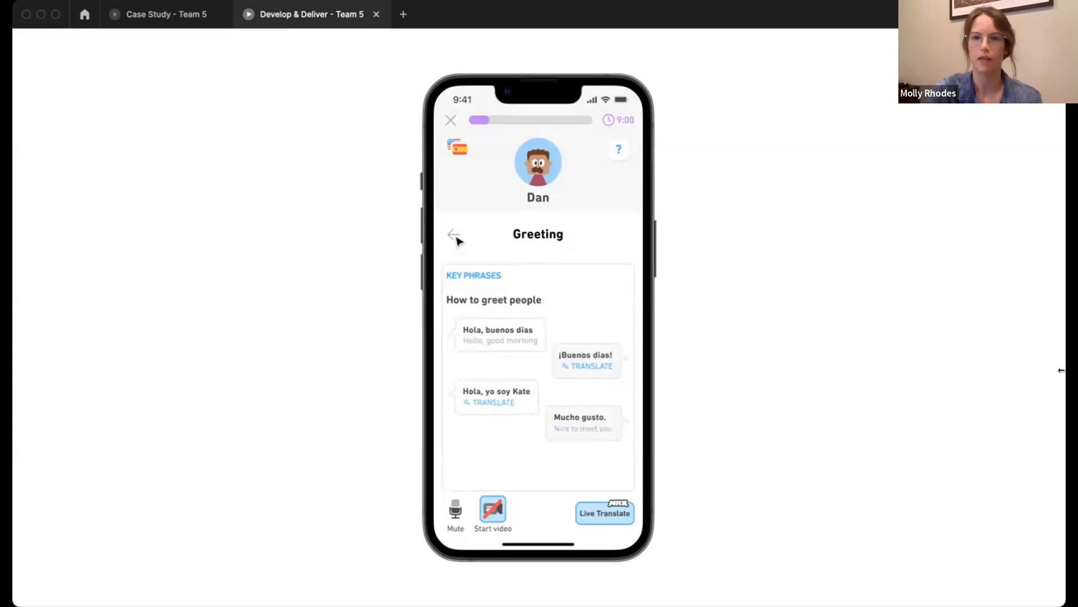
# Go back from Greeting to Dan's six conversation topics and select the Food card
pyautogui.click(454, 235)
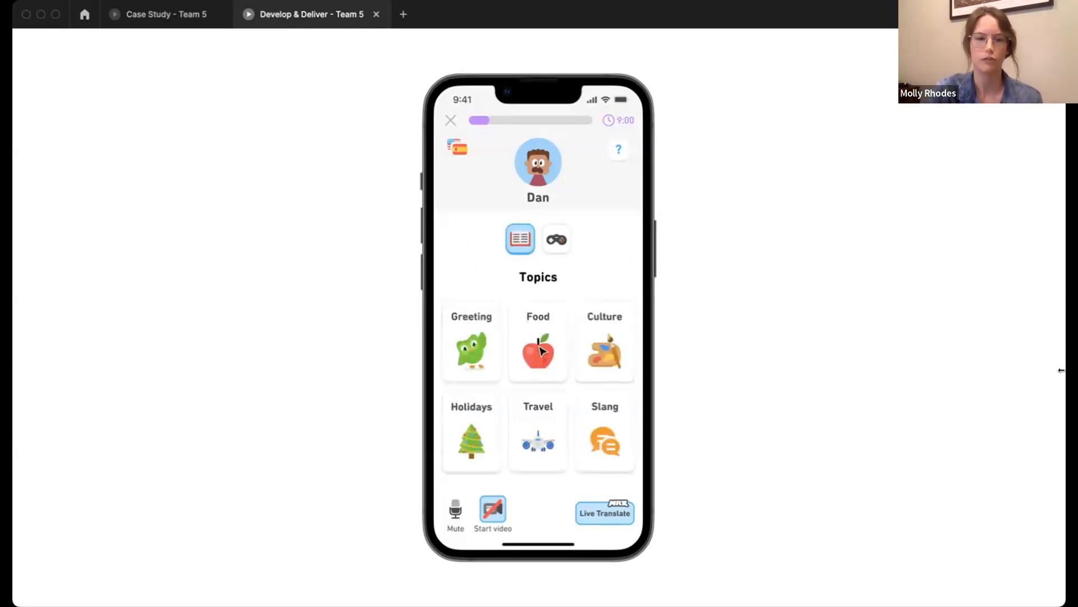
pyautogui.click(538, 342)
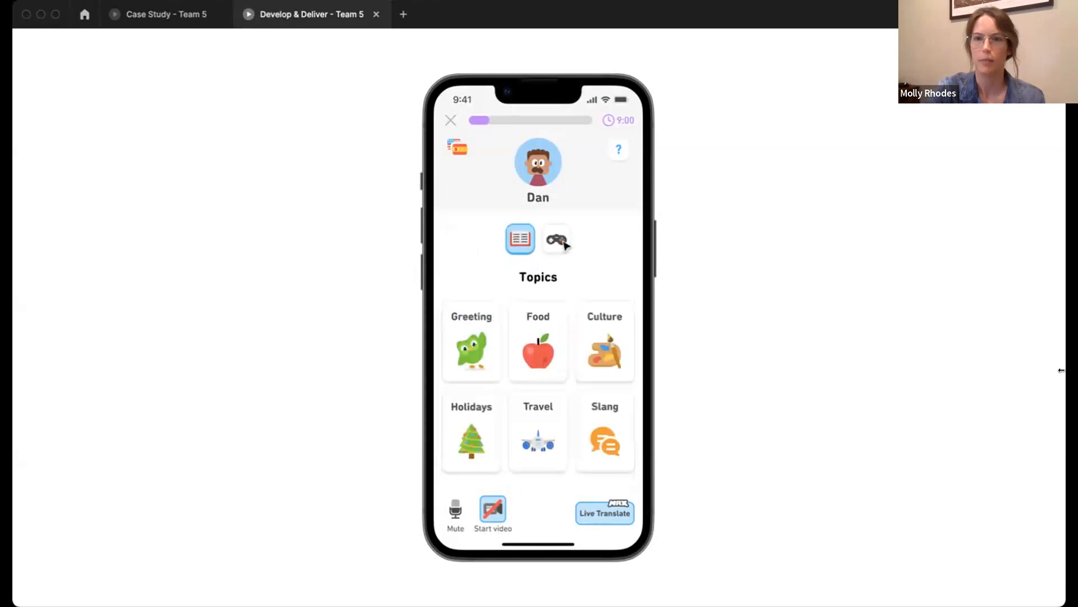
# Switch the call panel to Games, pick Heads Up, and allow the camera
pyautogui.click(556, 240)
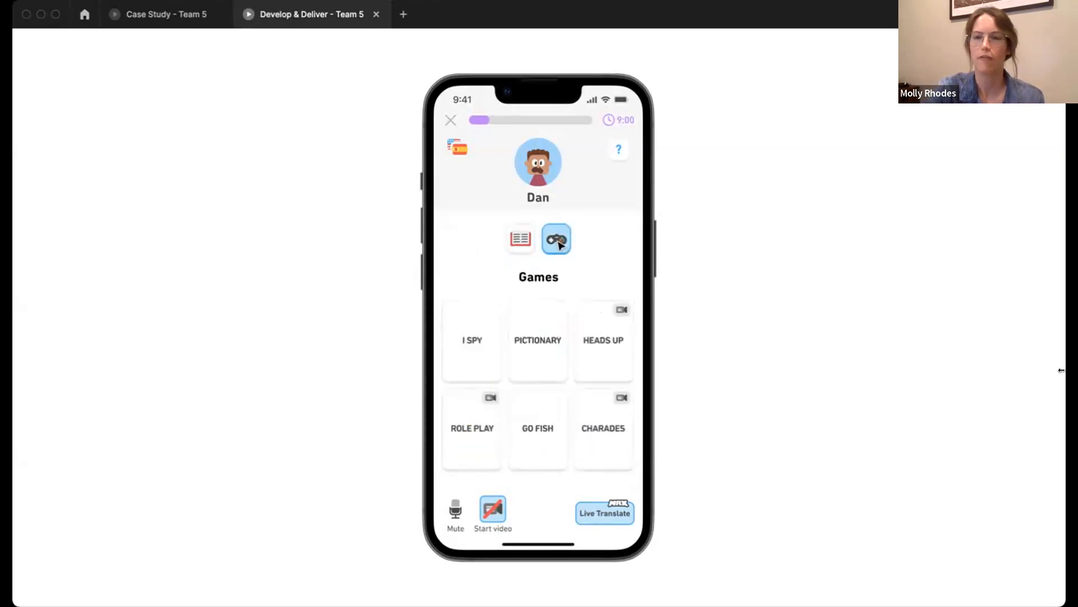
pyautogui.moveTo(601, 343)
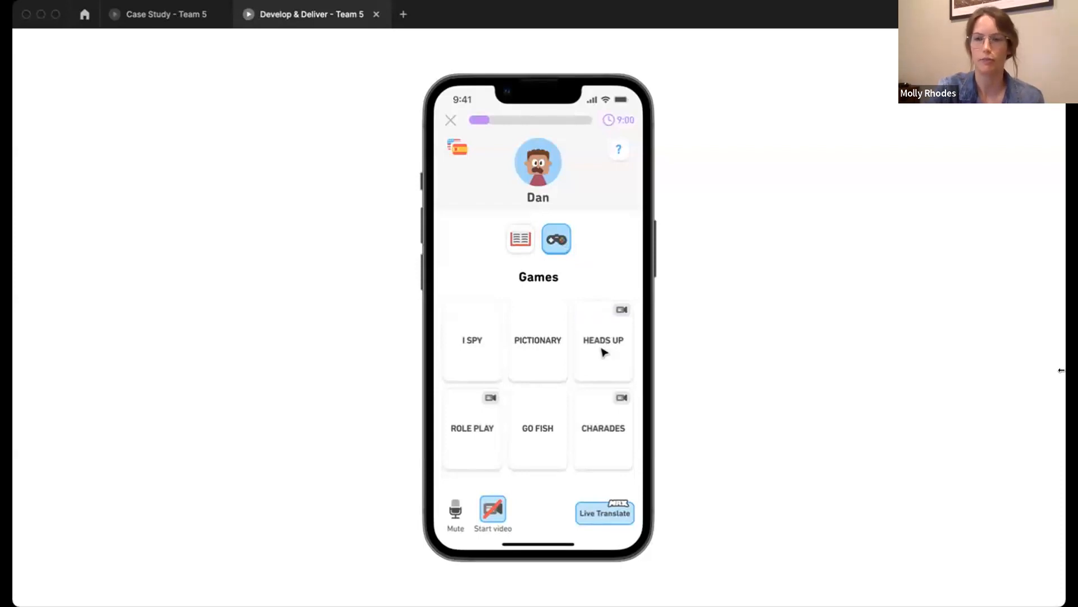
pyautogui.click(603, 339)
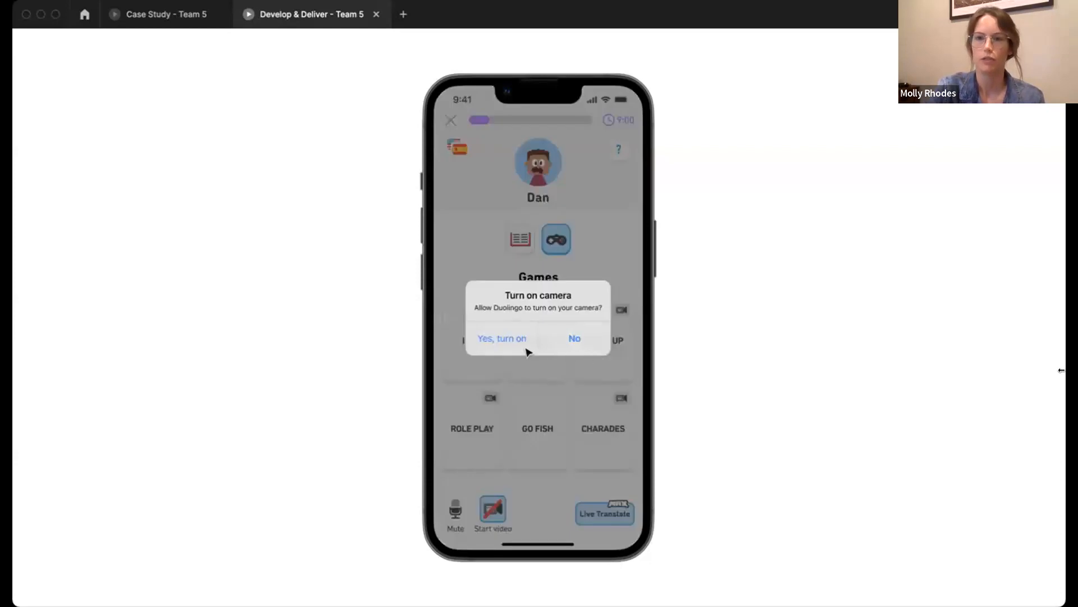
pyautogui.click(501, 338)
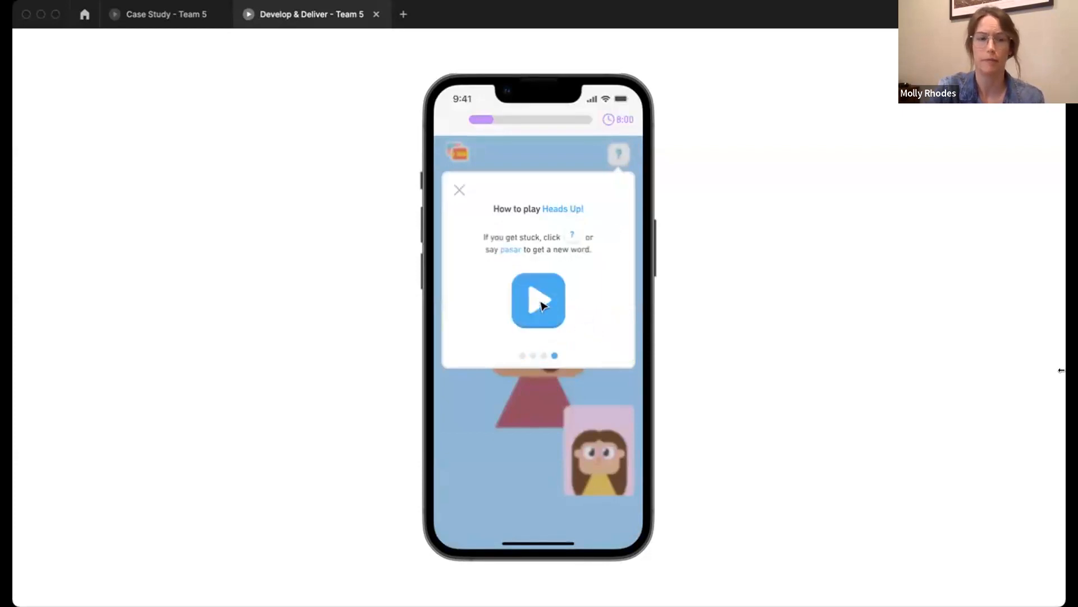
# Play Heads Up from the how-to-play card to reach the video call with Dan and Kate
pyautogui.click(539, 300)
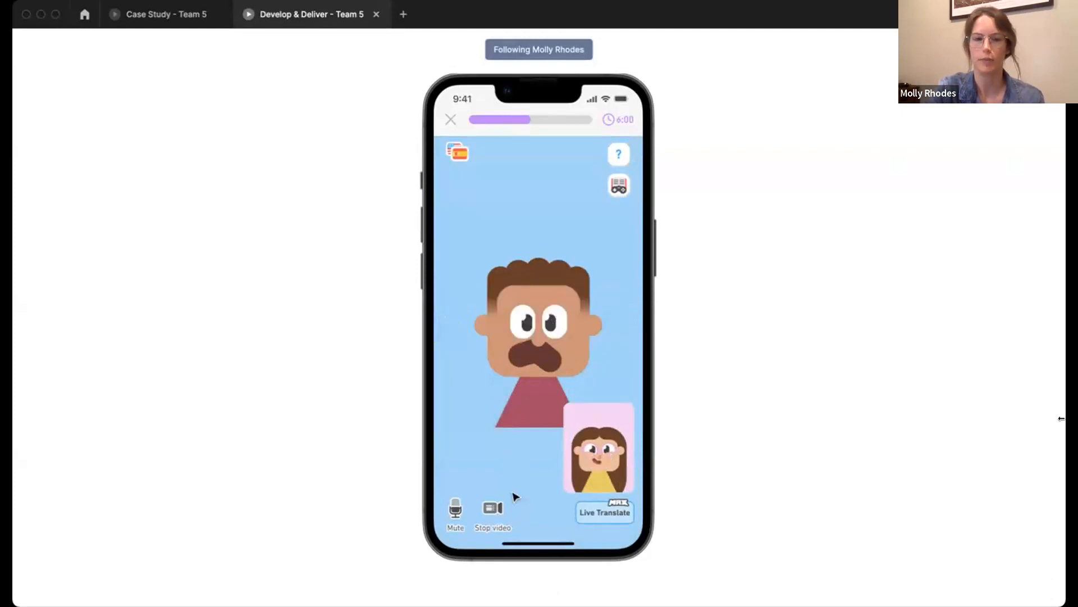
pyautogui.moveTo(527, 417)
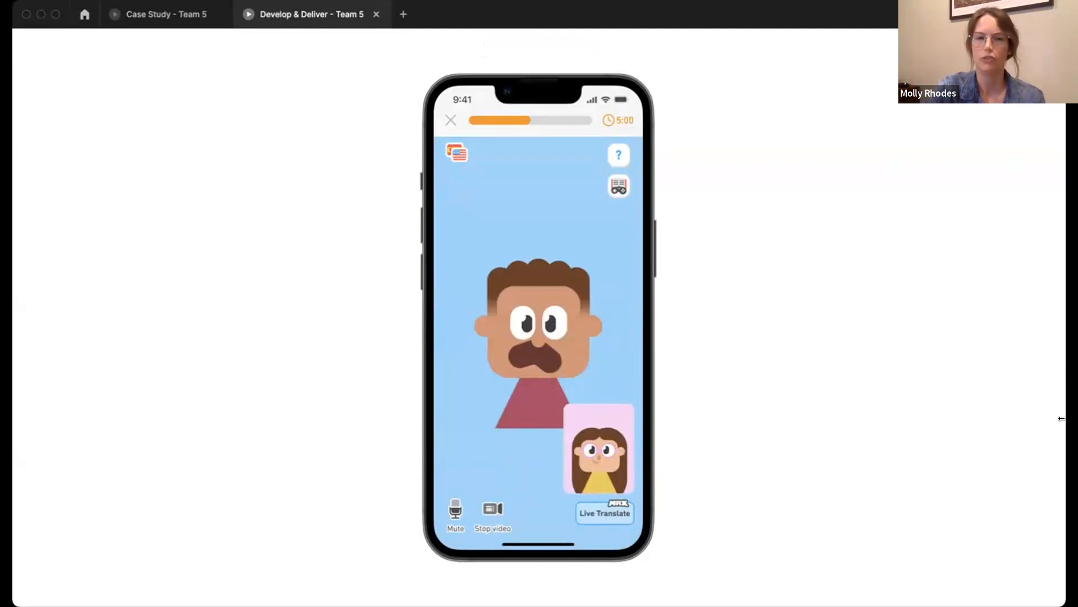
pyautogui.moveTo(523, 321)
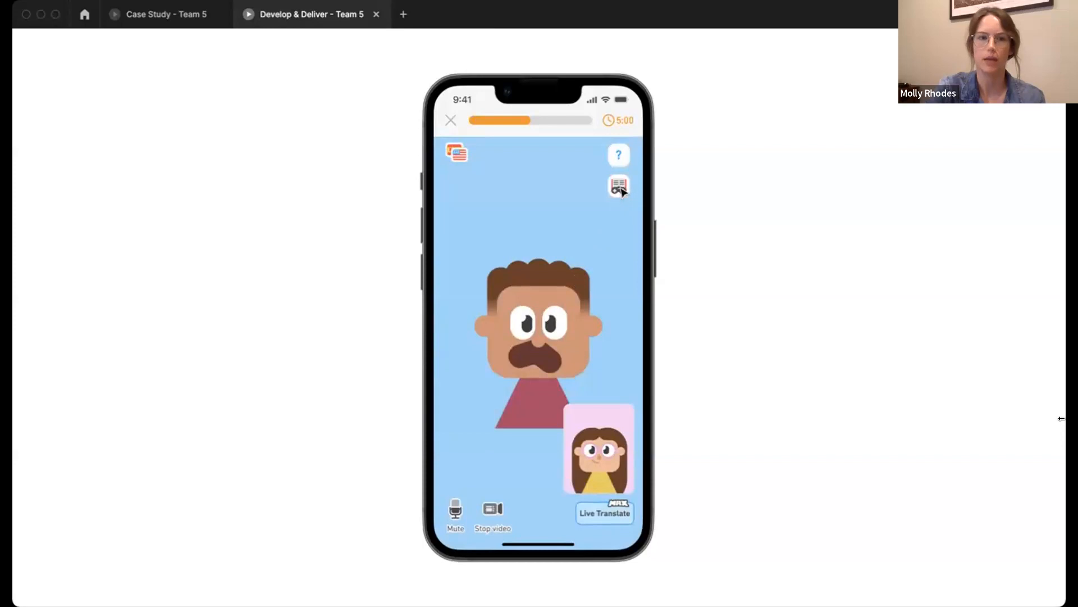
# Open the topics panel mid-call and show the Travel topic's advanced discussion questions
pyautogui.click(617, 187)
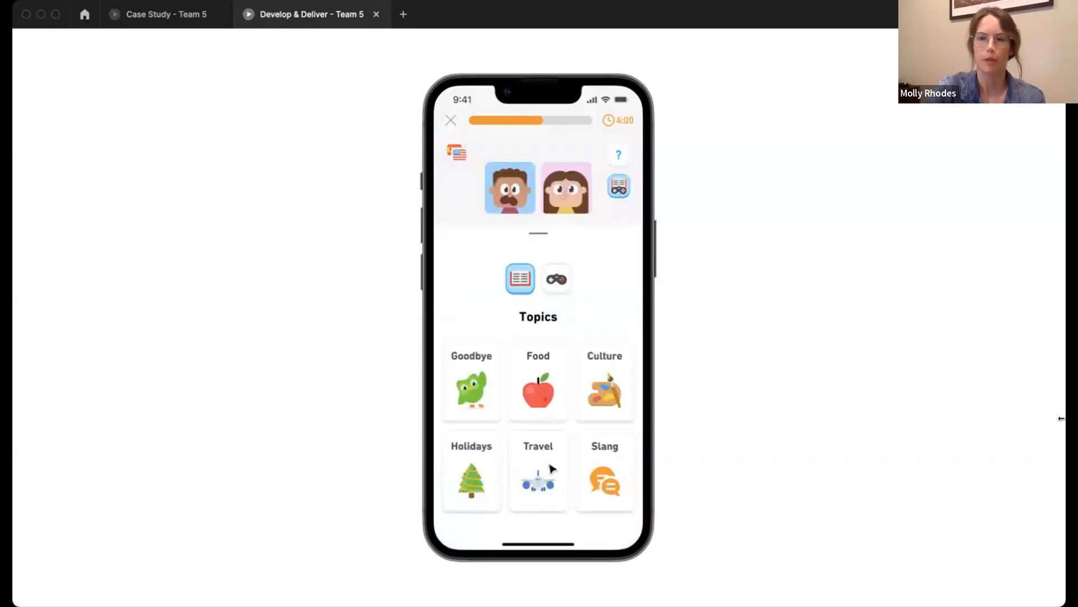
pyautogui.click(538, 472)
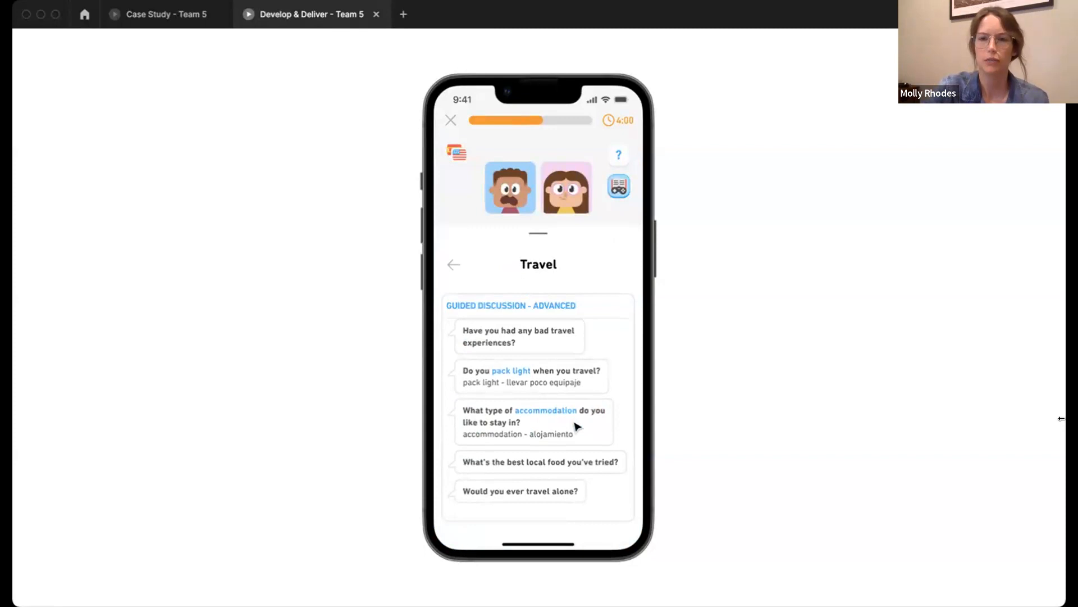
pyautogui.moveTo(564, 392)
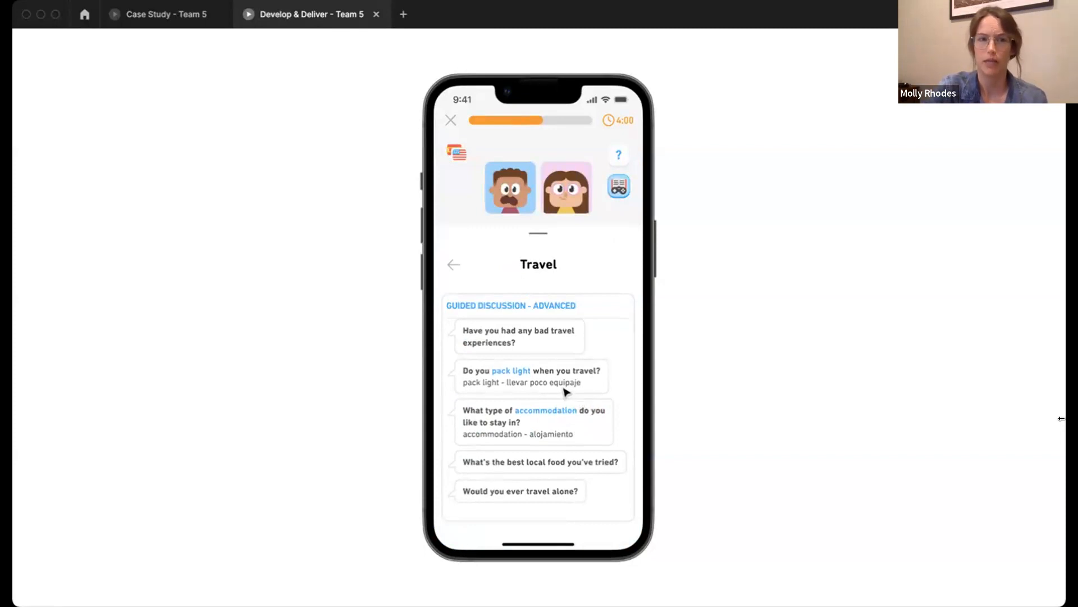
pyautogui.moveTo(560, 392)
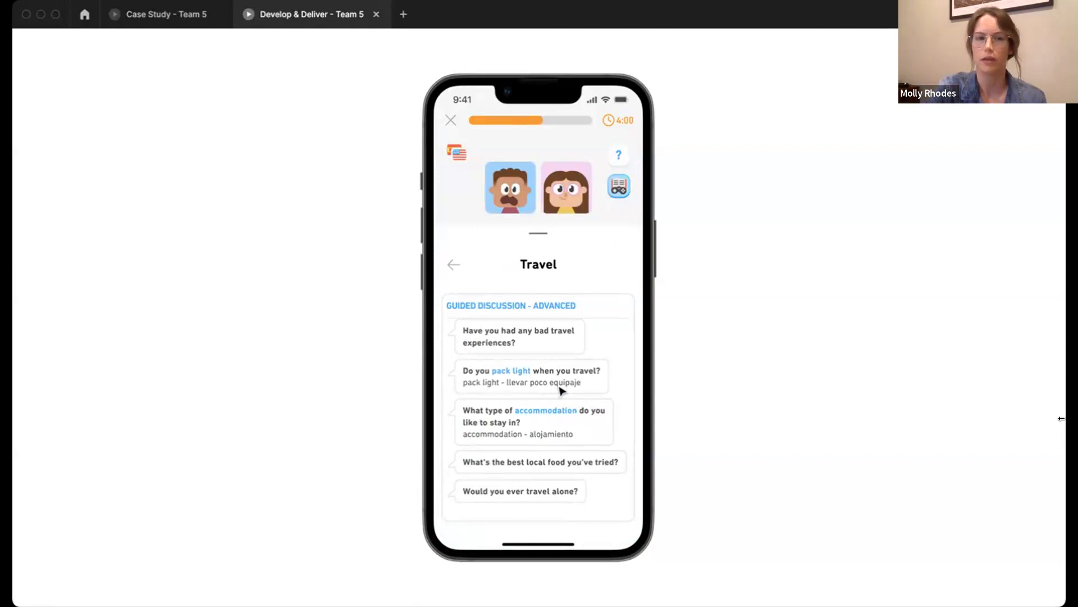
pyautogui.moveTo(558, 404)
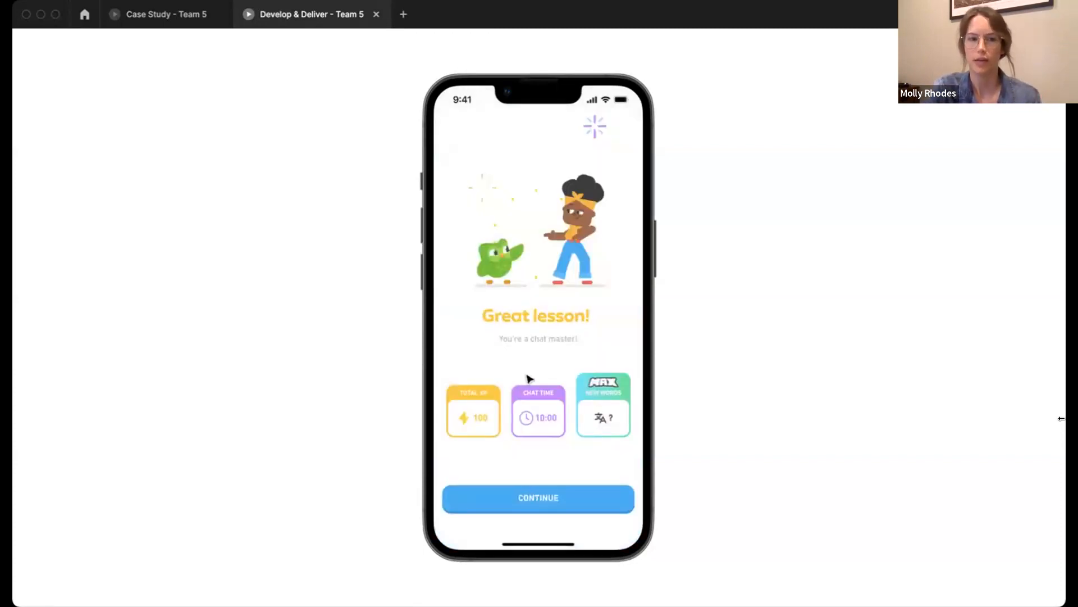
# Rate Dan five stars, follow him, and continue to the 100 XP Thank you slide
pyautogui.click(538, 497)
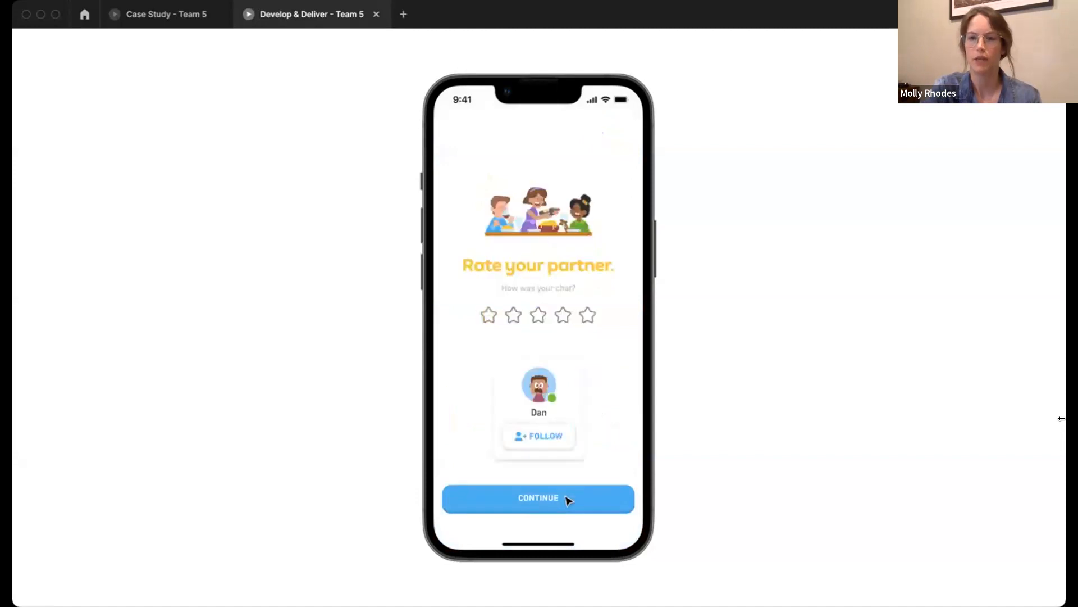
pyautogui.click(588, 315)
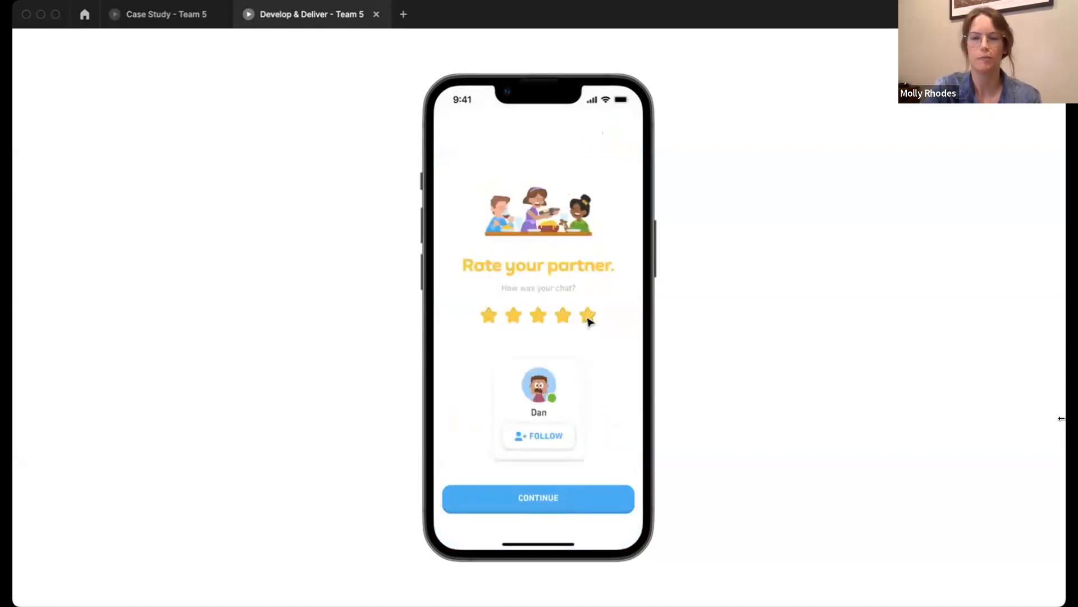
pyautogui.click(538, 435)
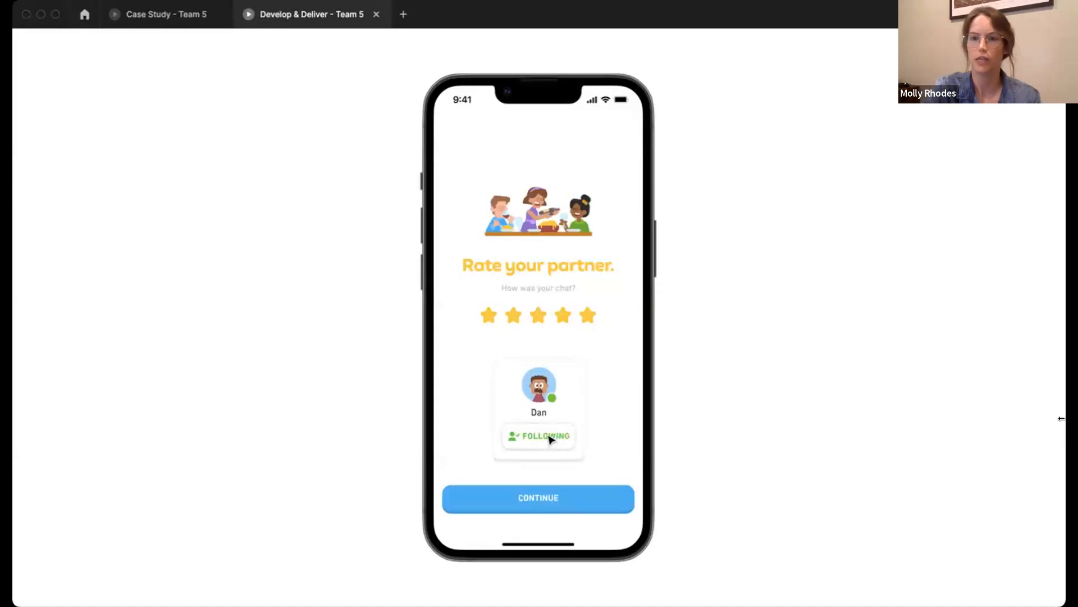
pyautogui.click(538, 498)
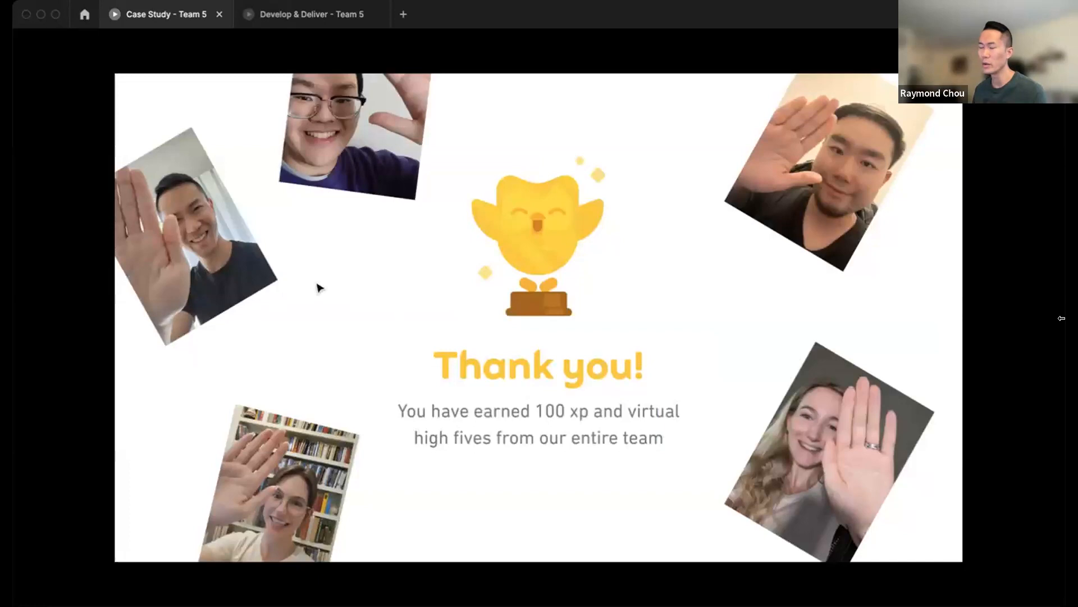
pyautogui.moveTo(404, 277)
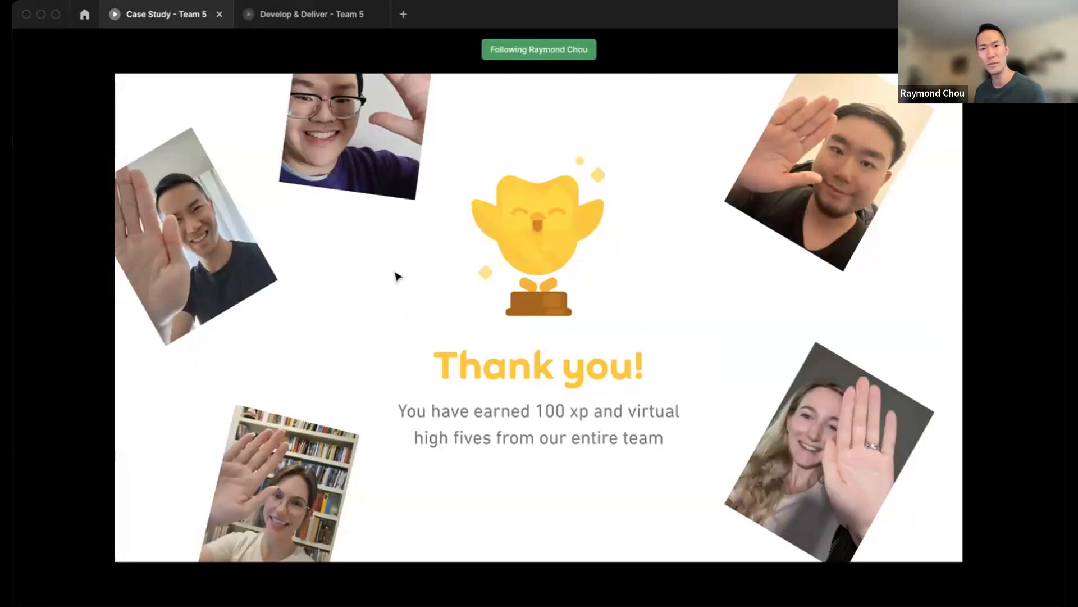
pyautogui.moveTo(368, 282)
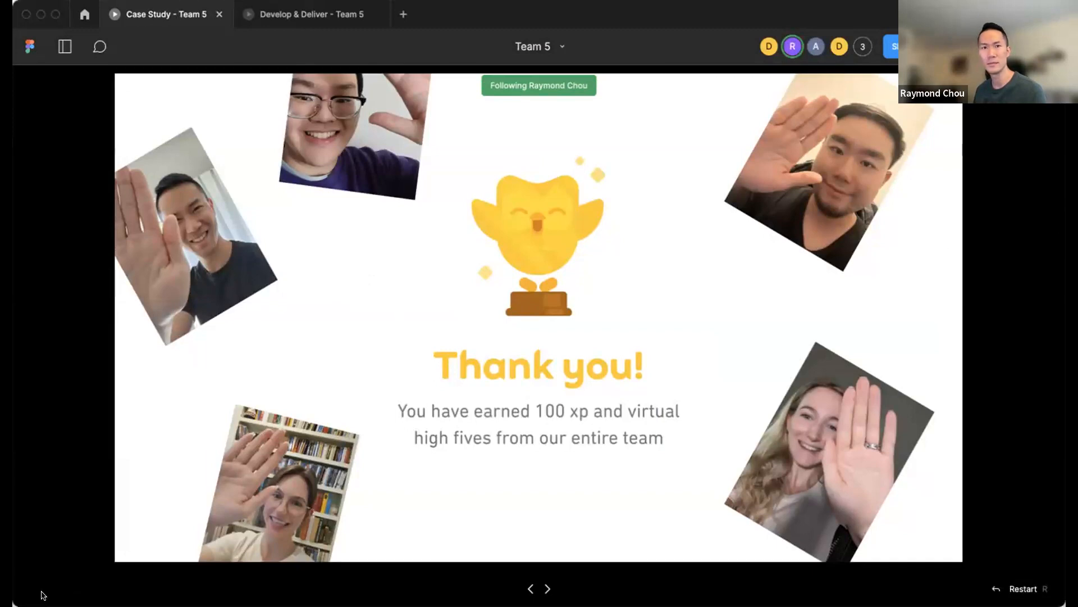
pyautogui.moveTo(55, 565)
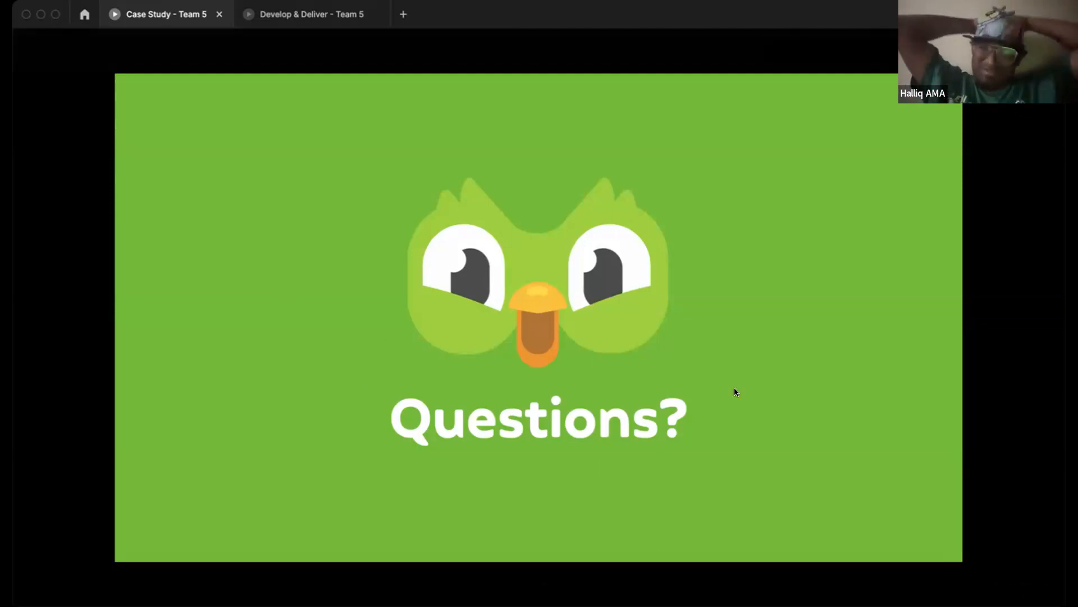
pyautogui.moveTo(1063, 377)
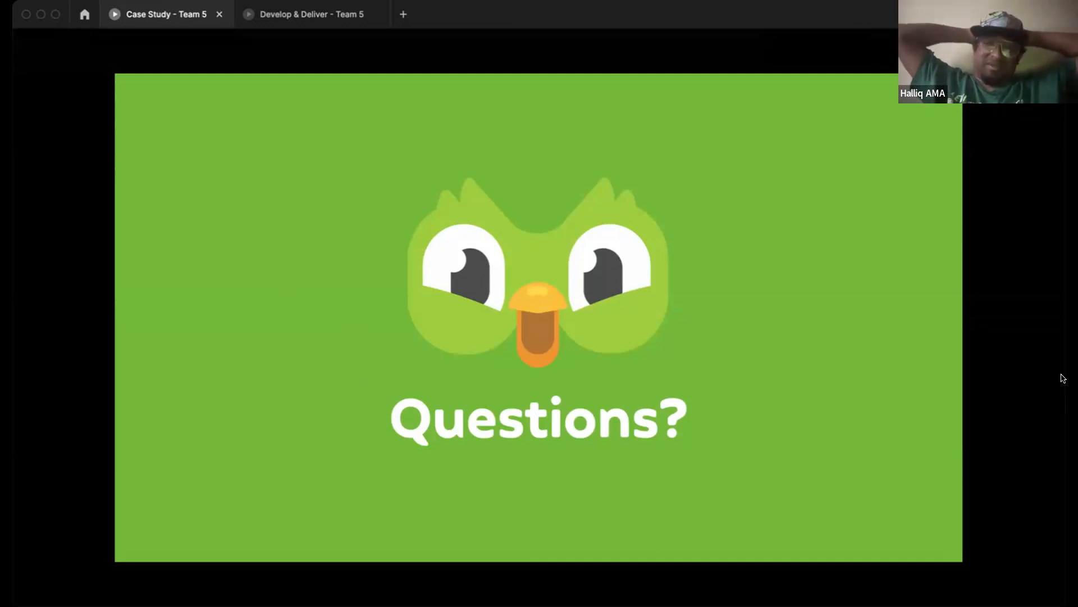
pyautogui.moveTo(794, 467)
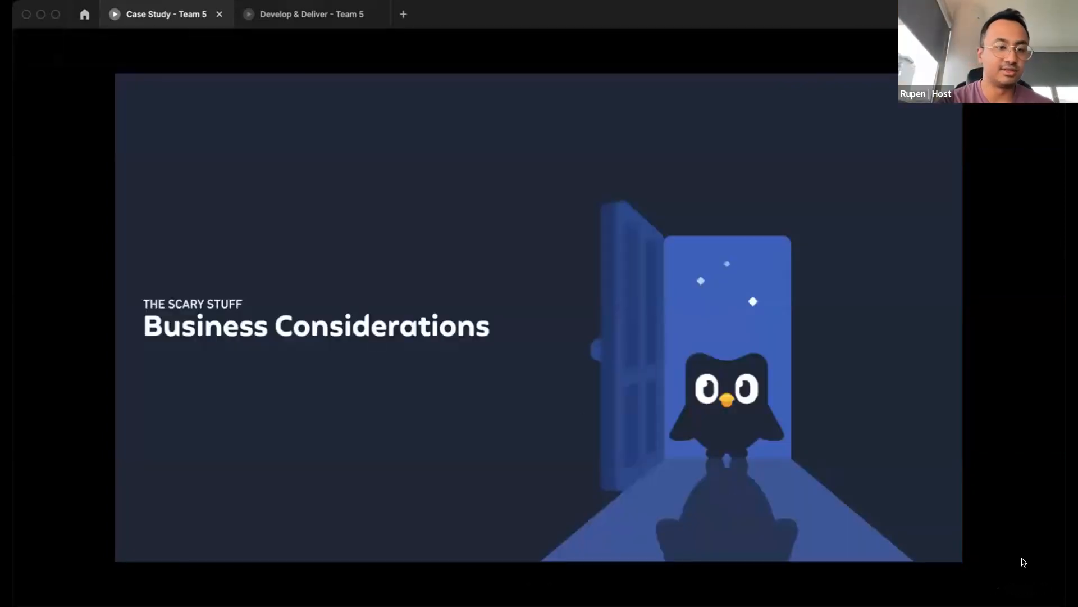
pyautogui.moveTo(560, 388)
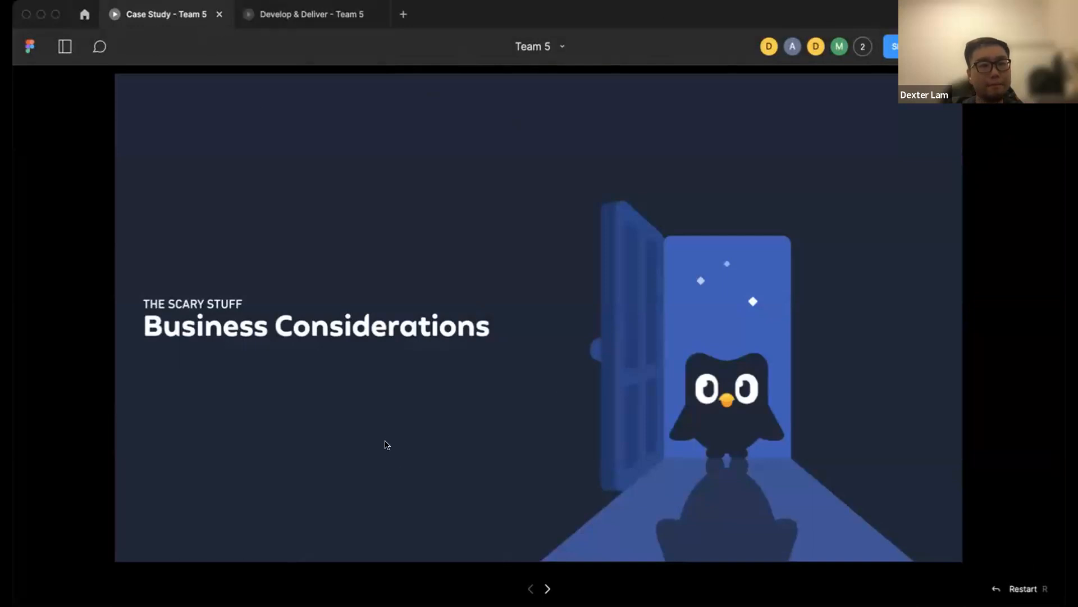
pyautogui.click(547, 588)
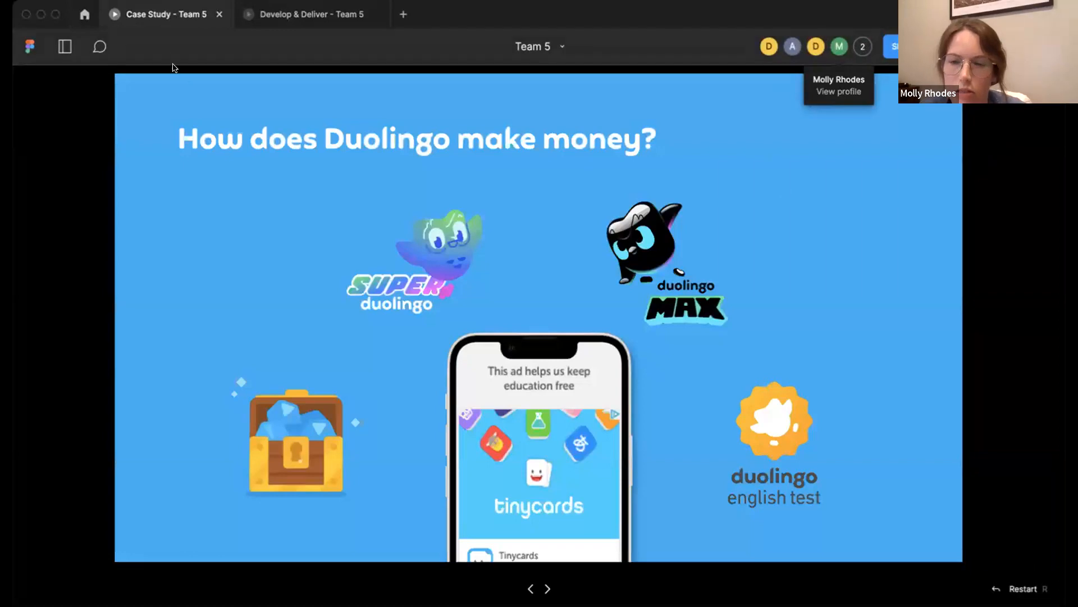
pyautogui.moveTo(600, 94)
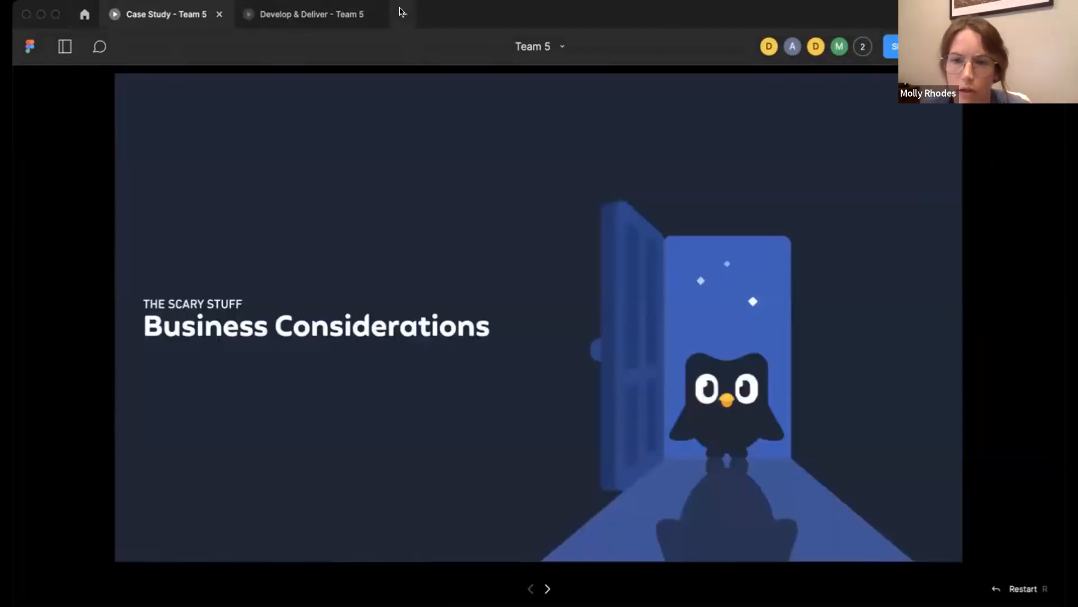
pyautogui.click(432, 13)
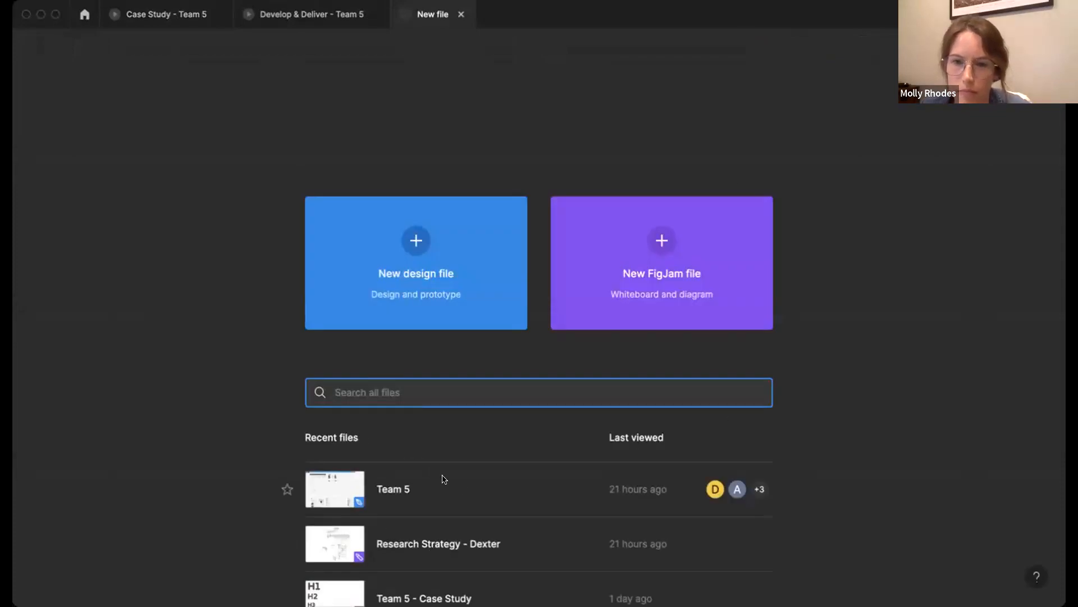
# Scroll back to the case study's Business Considerations section slide
pyautogui.scroll(-3)
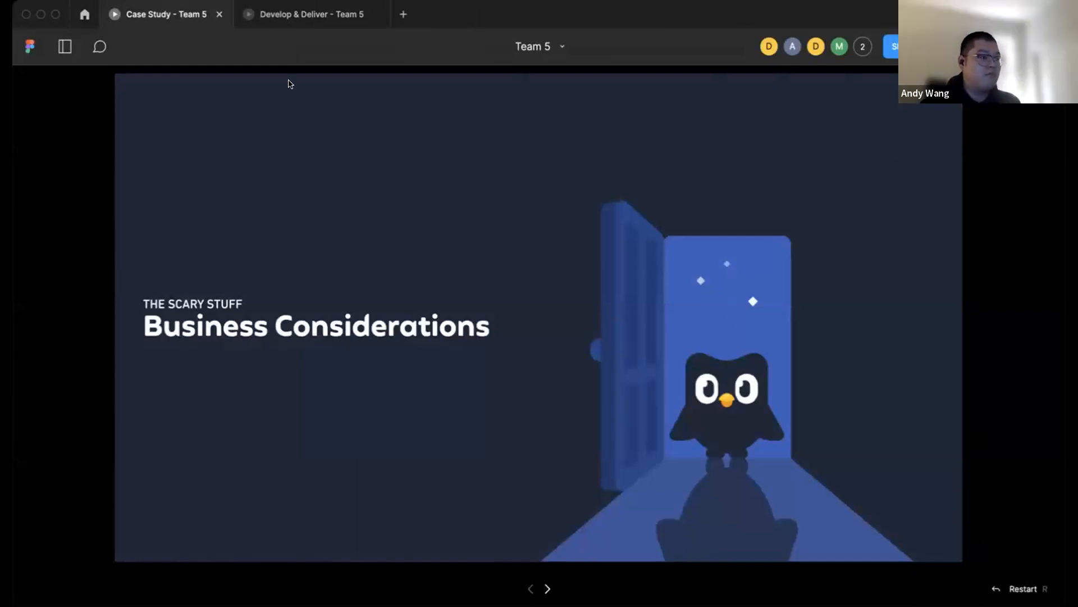
# Select the Introduction flow from the Flows panel to restart at the title slide
pyautogui.click(65, 46)
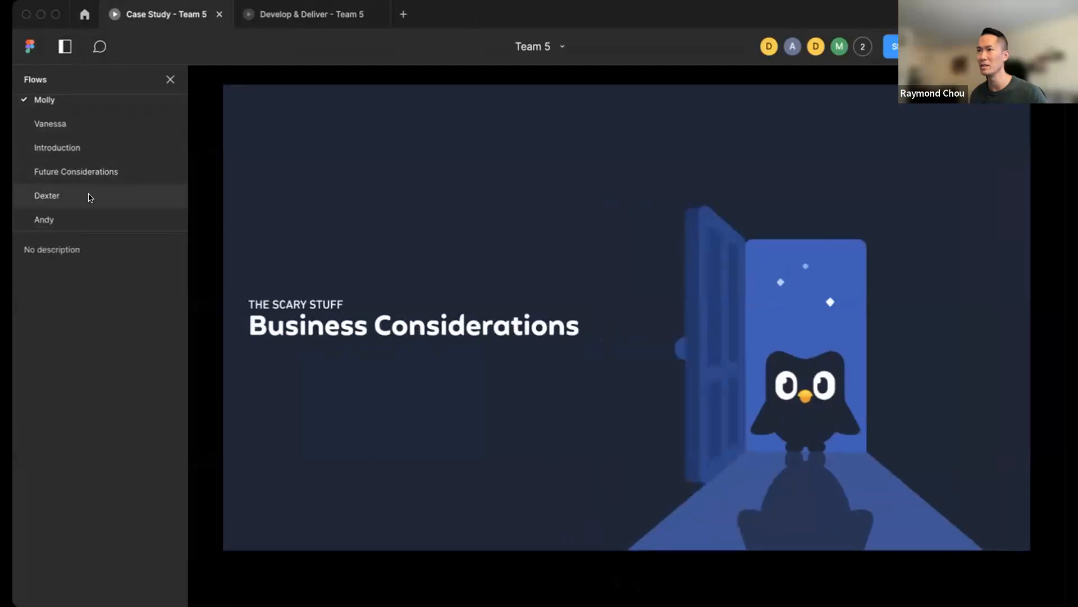
pyautogui.click(58, 148)
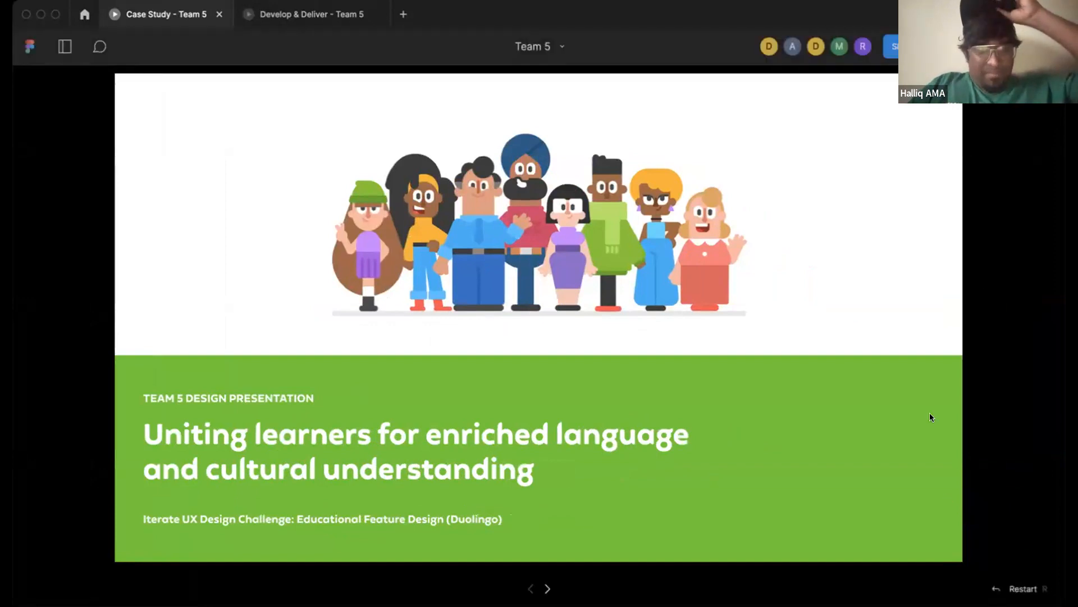
# Advance the case study slides to the Competitor Analysis comparison table
pyautogui.click(547, 588)
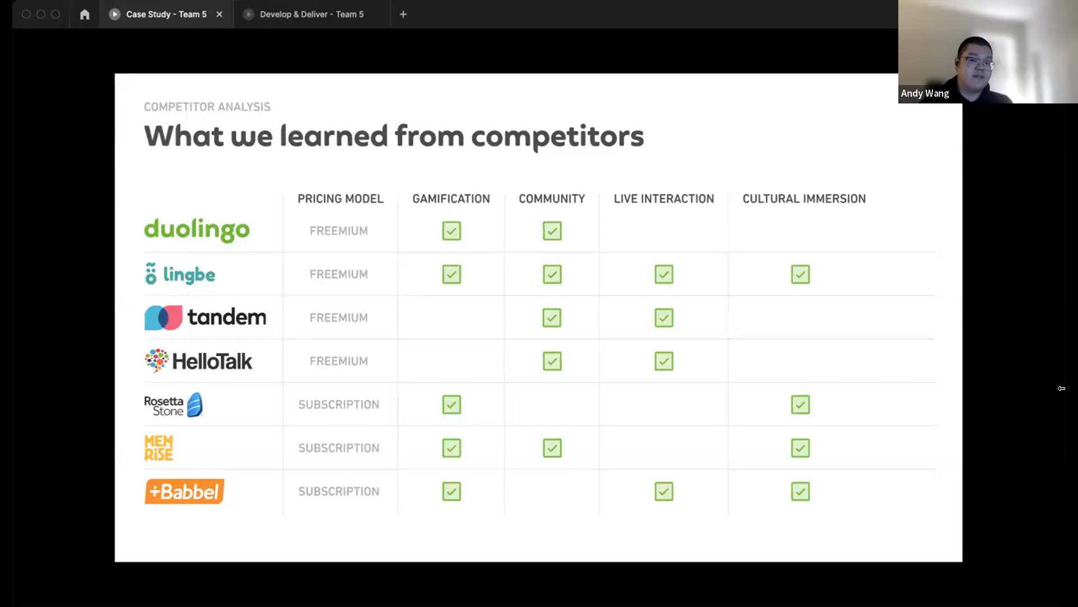
pyautogui.press('right')
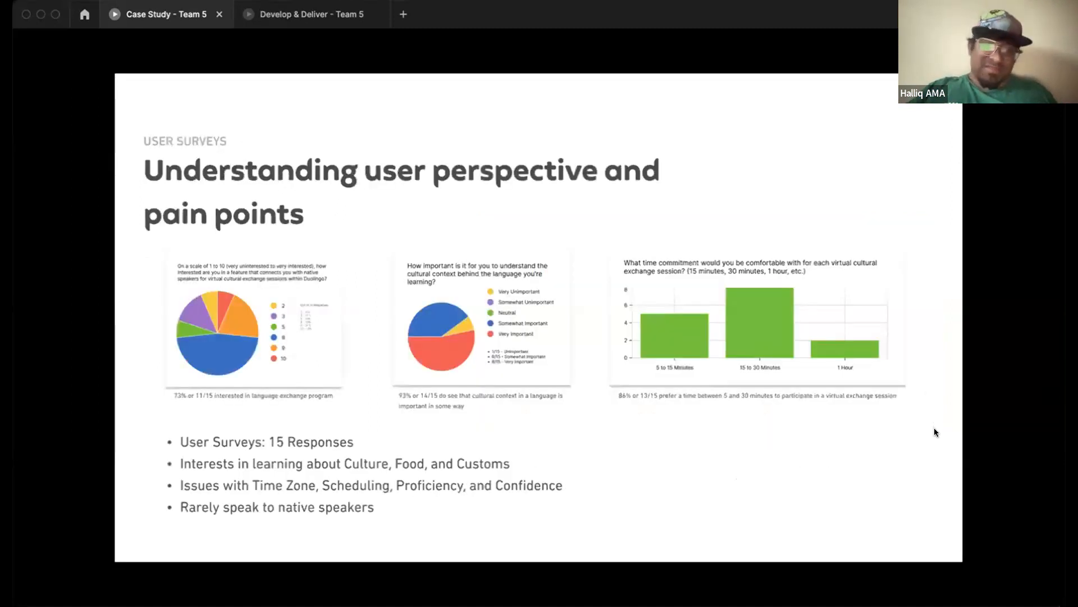
pyautogui.moveTo(1024, 466)
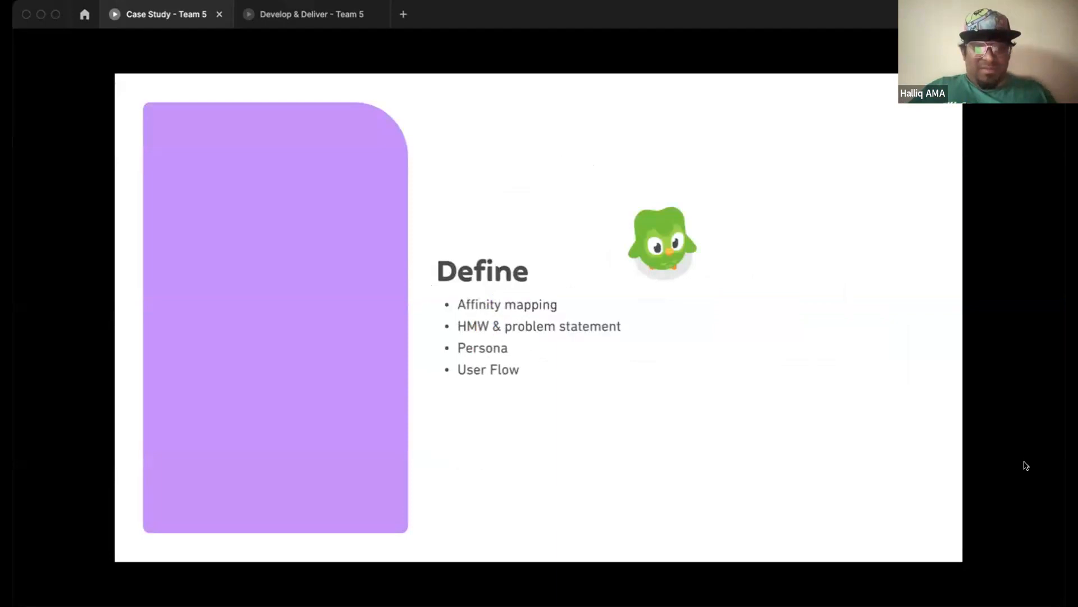
# Advance from the Define slide to 'How does Duolingo make money?'
pyautogui.press('right')
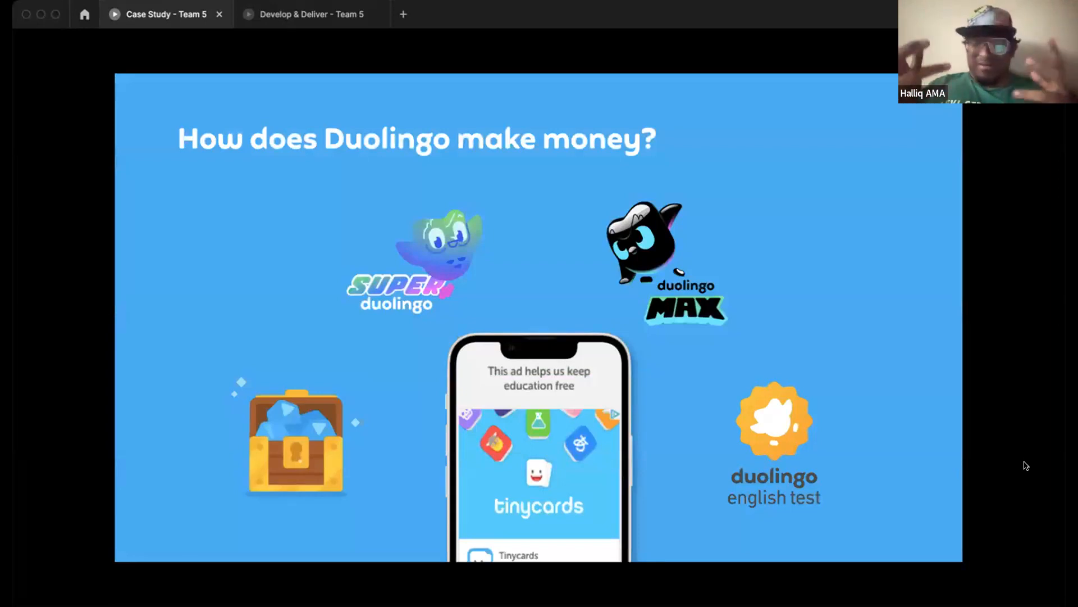
pyautogui.moveTo(290, 43)
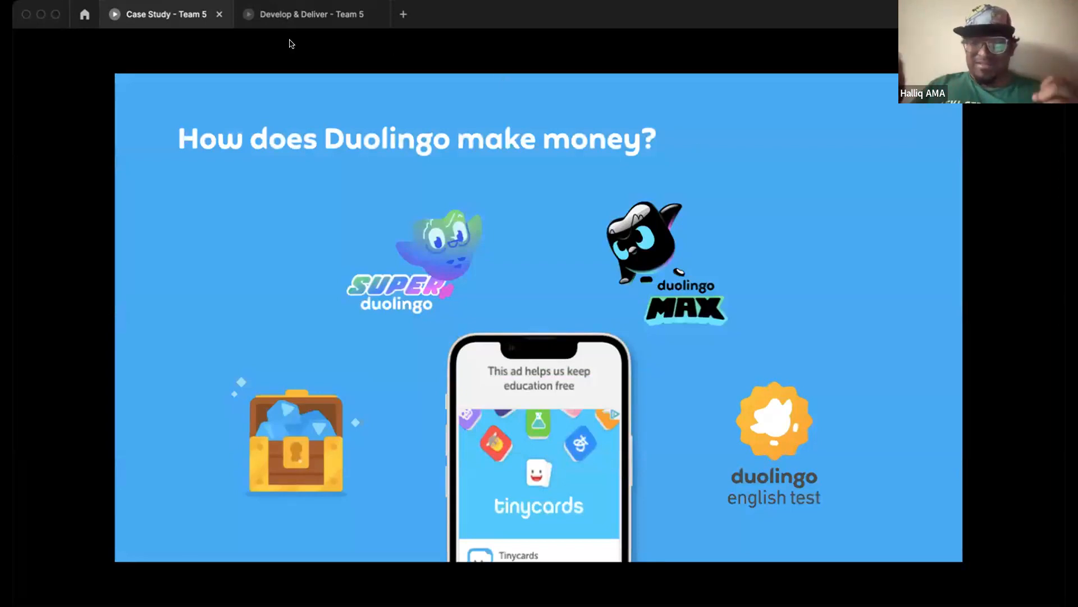
# In the Develop & Deliver prototype, open 1:1 Chat and start chatting, then reach the Topics grid
pyautogui.click(310, 13)
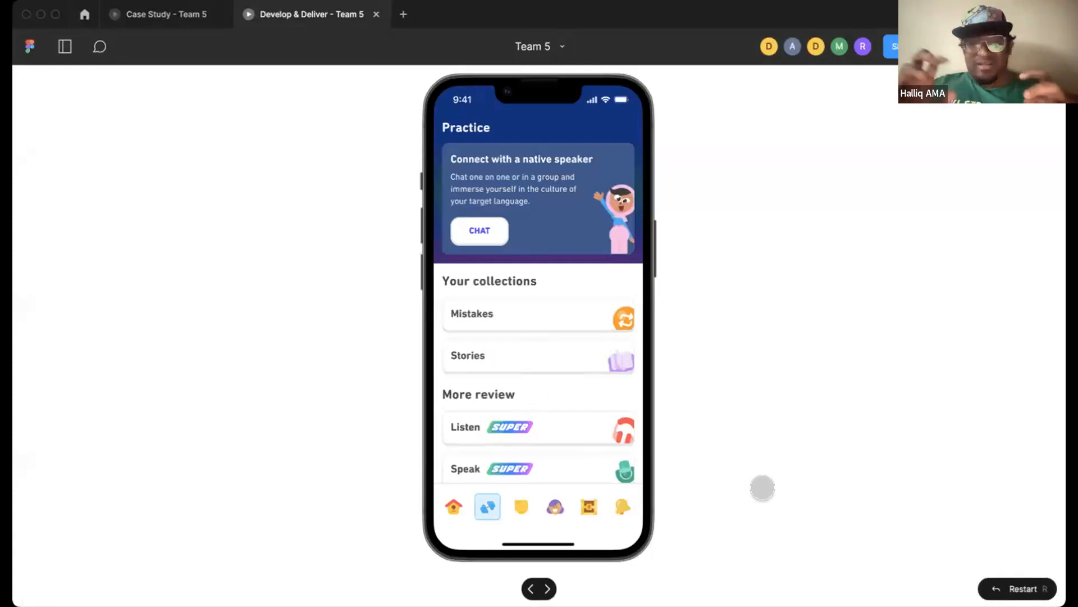
pyautogui.click(454, 507)
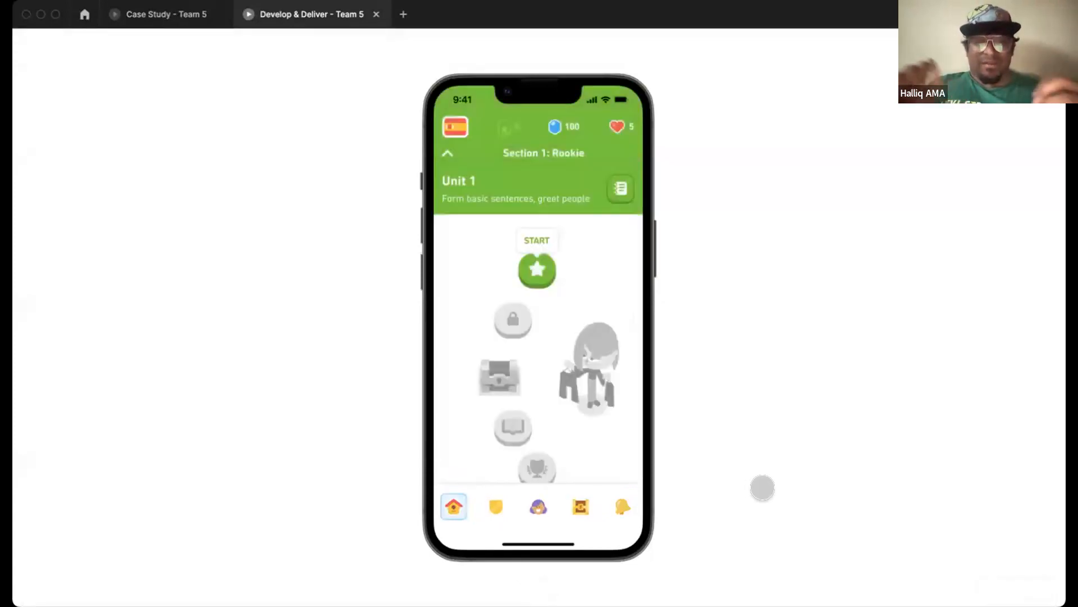
pyautogui.click(487, 506)
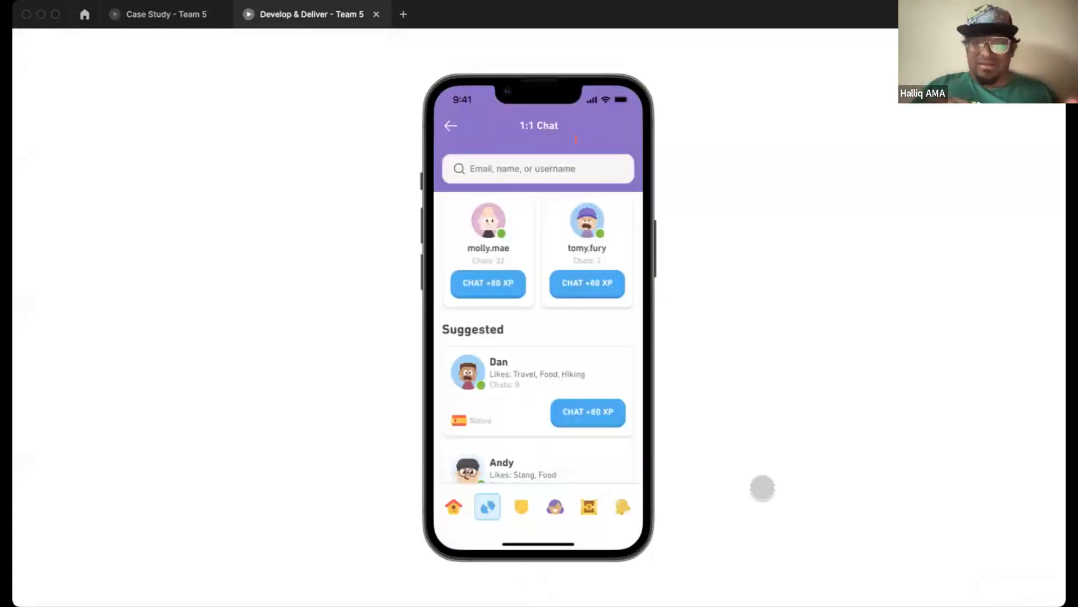
pyautogui.click(588, 412)
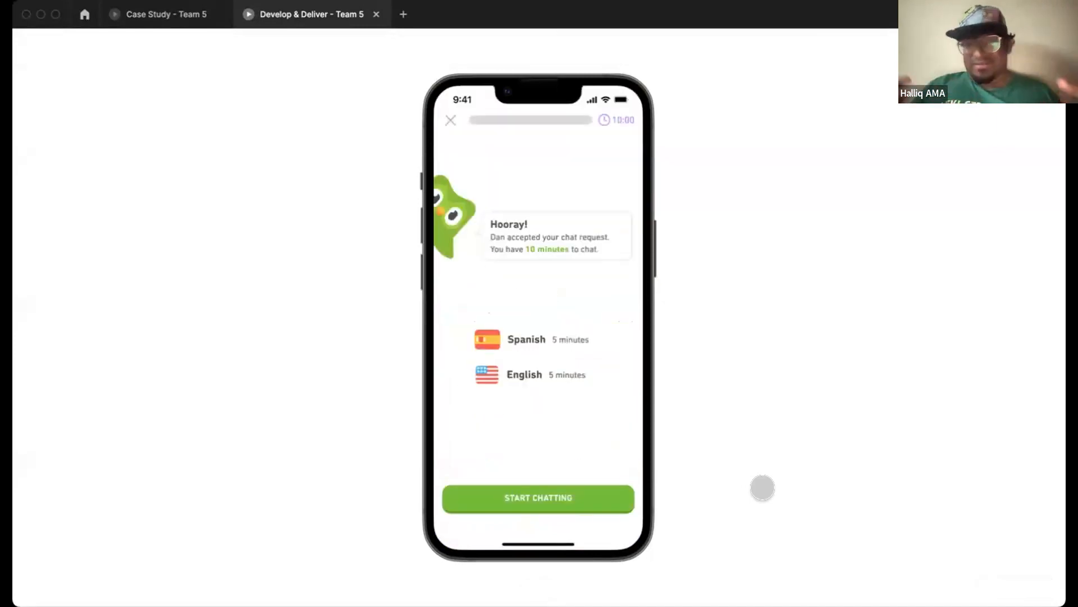
pyautogui.click(538, 498)
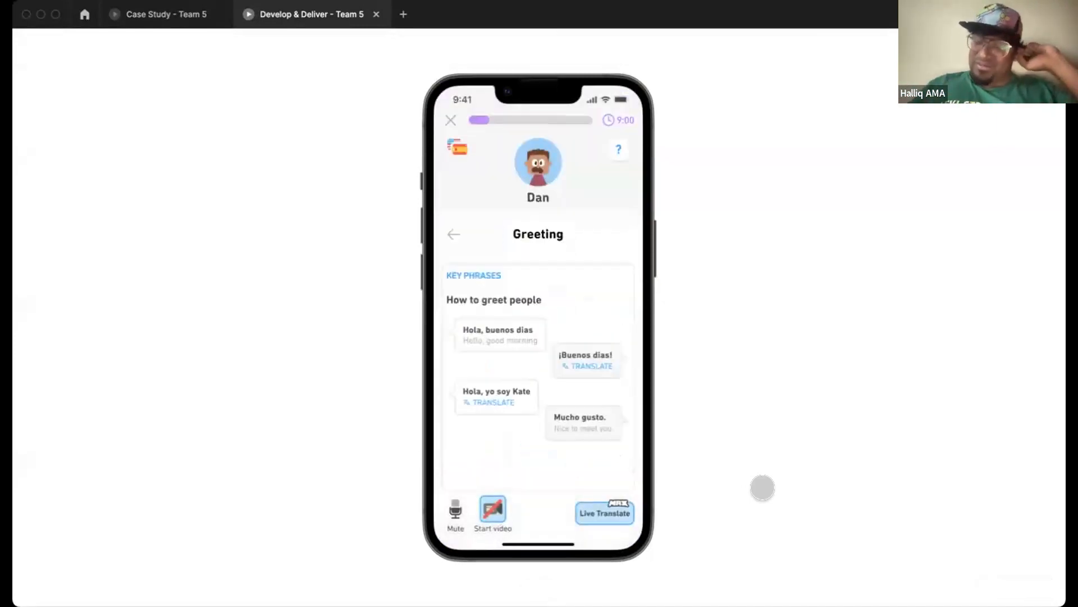
pyautogui.click(557, 239)
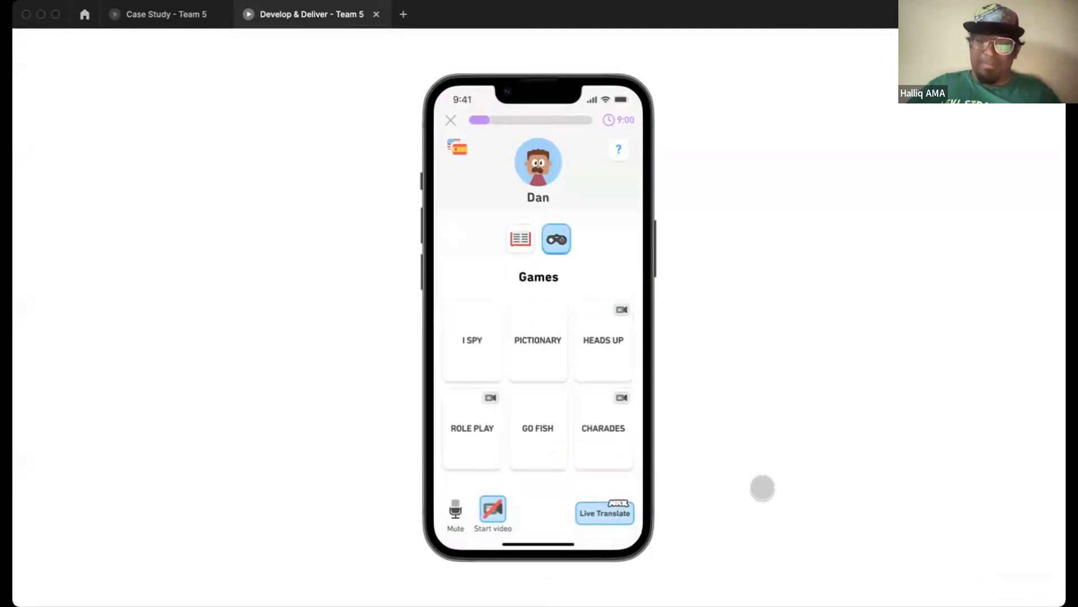
pyautogui.click(521, 238)
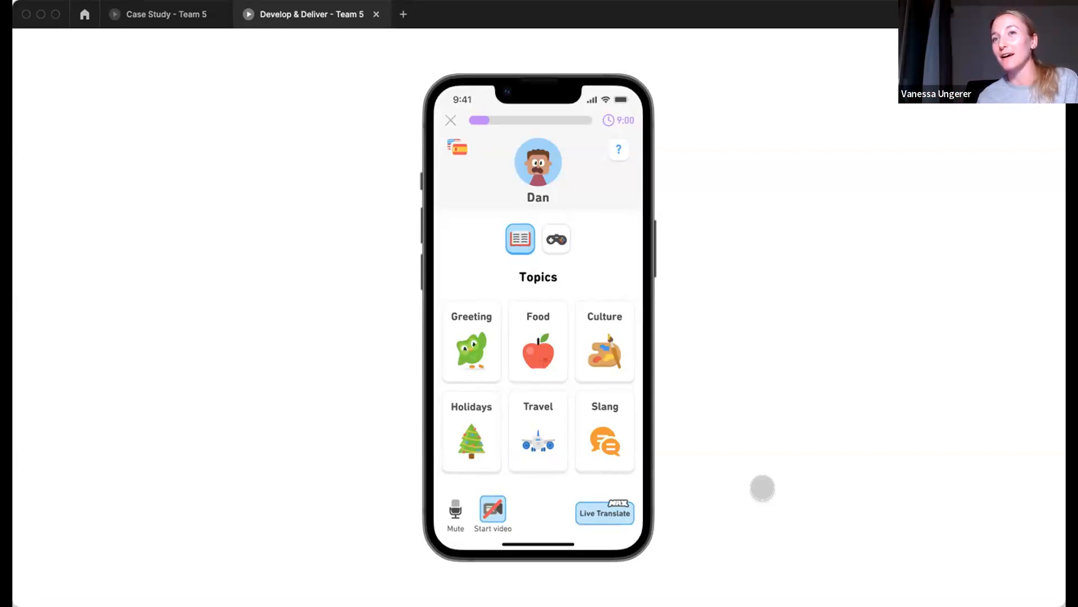
# Open the Greeting topic's key phrases, then return to the Case Study - Team 5 slides
pyautogui.click(472, 341)
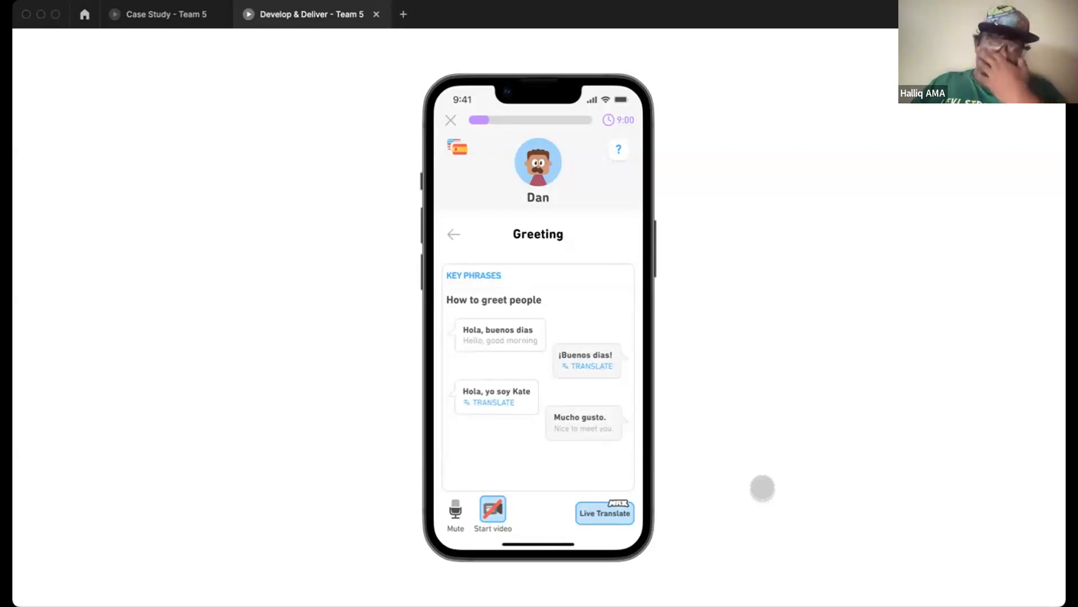
pyautogui.click(165, 14)
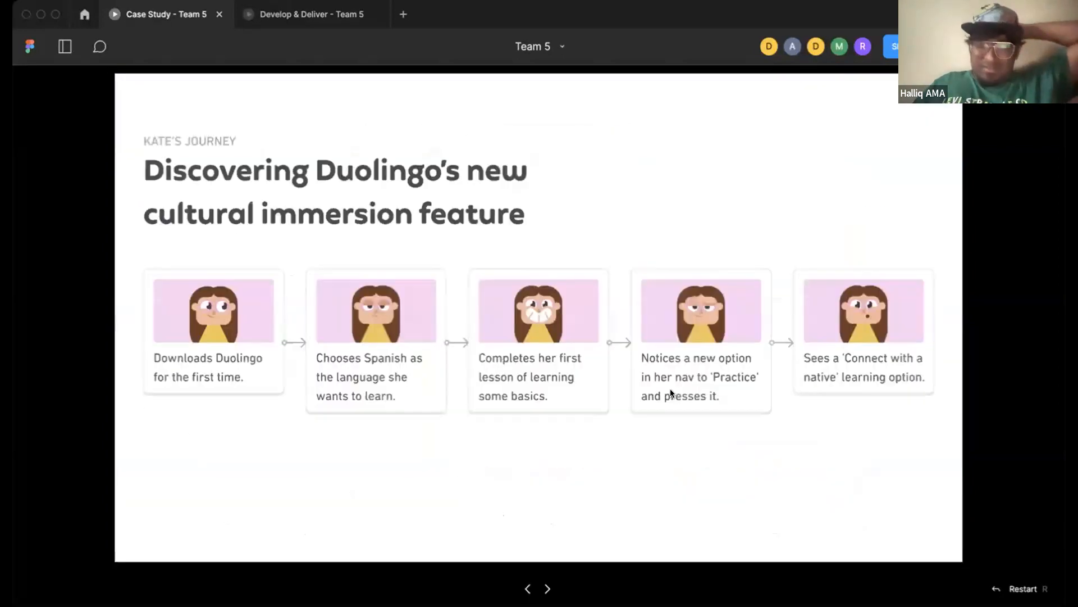
# Advance past the What Happened slide to the Competitor Analysis table
pyautogui.click(547, 588)
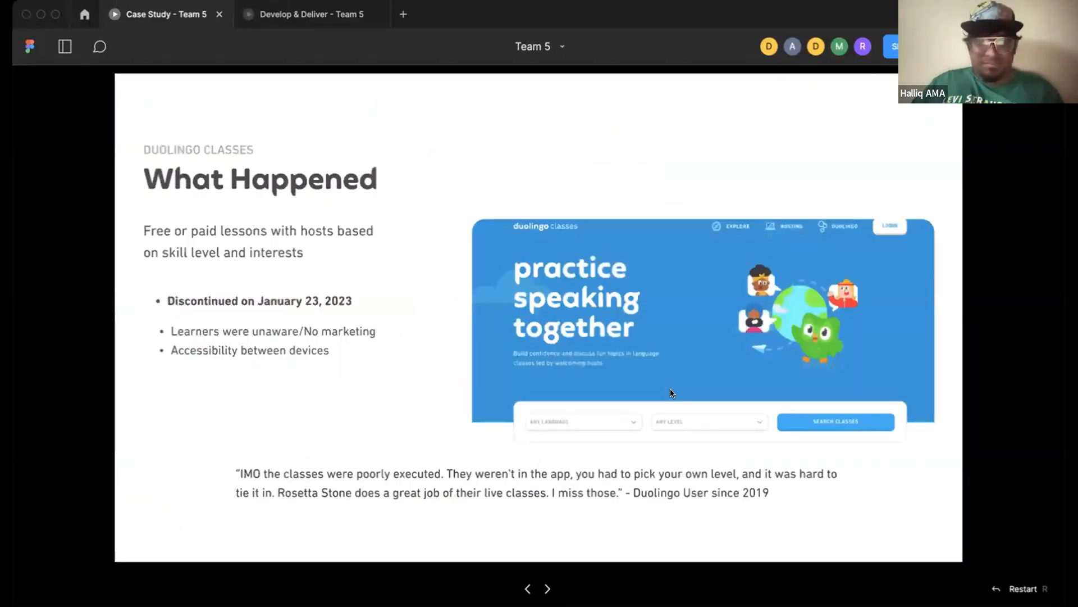
pyautogui.click(547, 588)
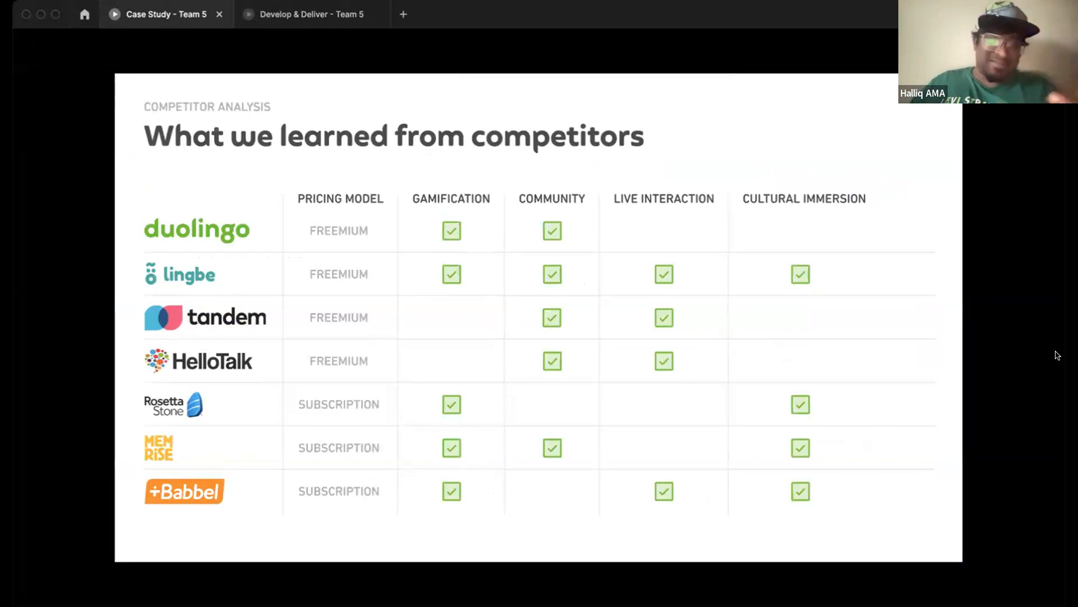
pyautogui.moveTo(44, 525)
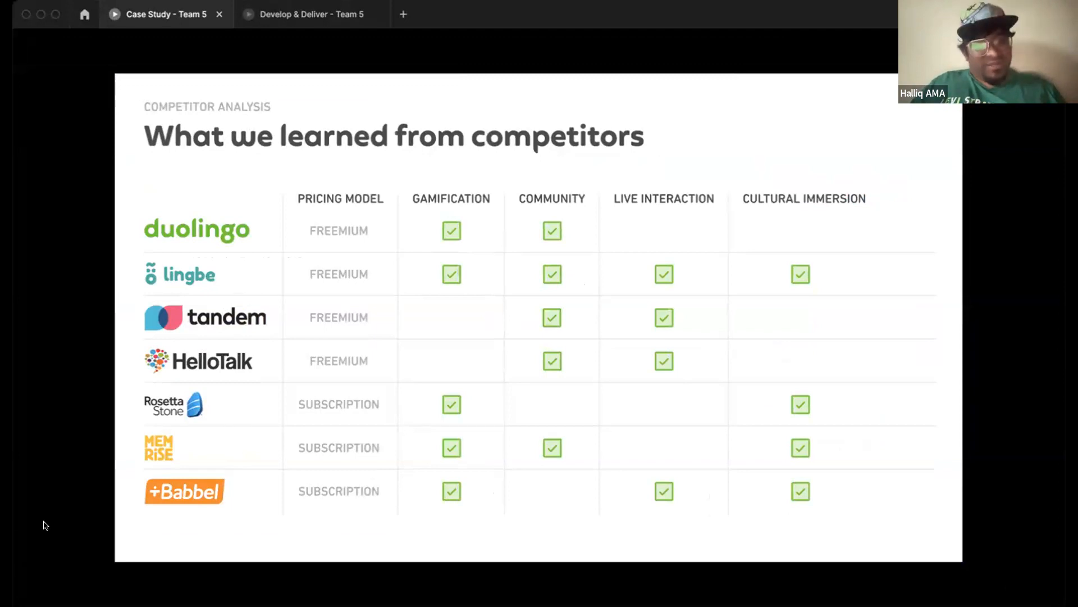